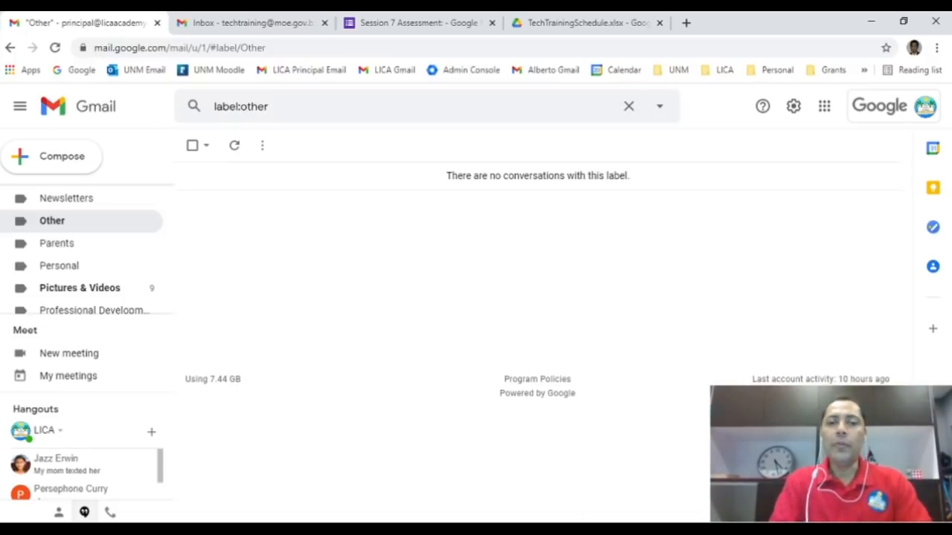
{"action": "mouse_move", "coordinate": [602, 333]}
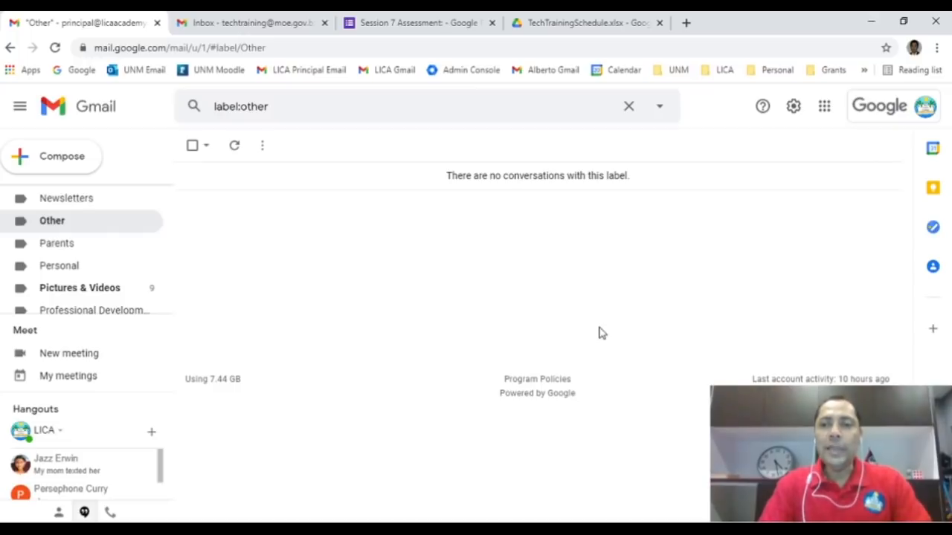
{"action": "mouse_move", "coordinate": [788, 138]}
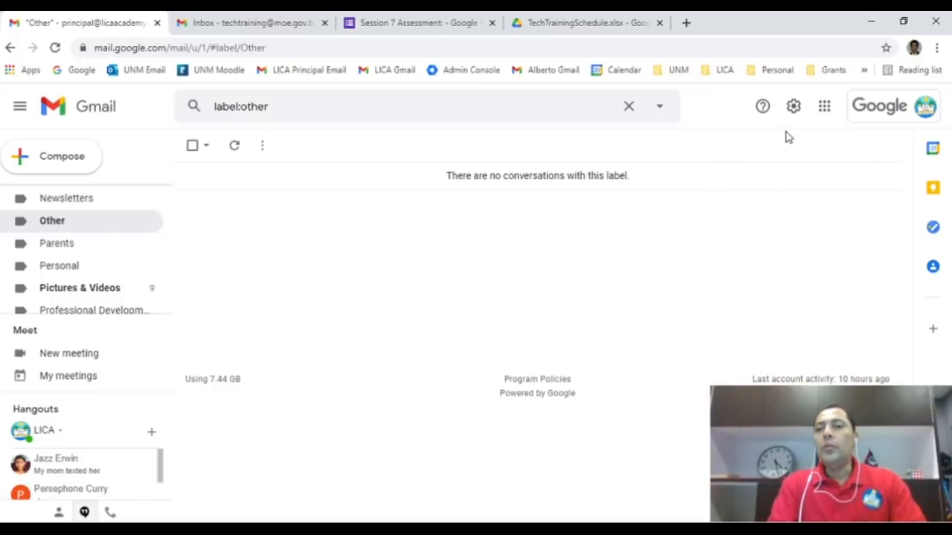
{"action": "mouse_move", "coordinate": [560, 285]}
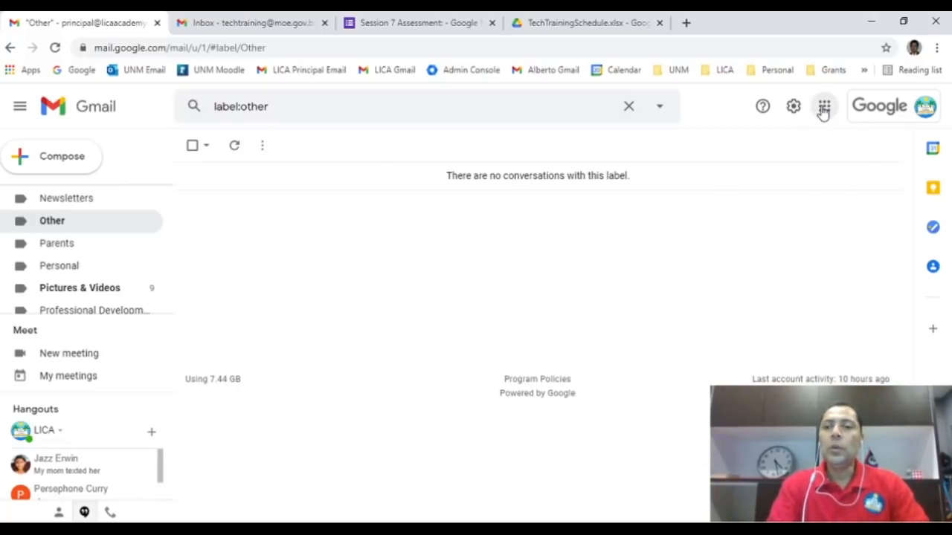
- Bring up the Google apps launcher from Gmail and locate Classroom in it
{"action": "left_click", "coordinate": [823, 106]}
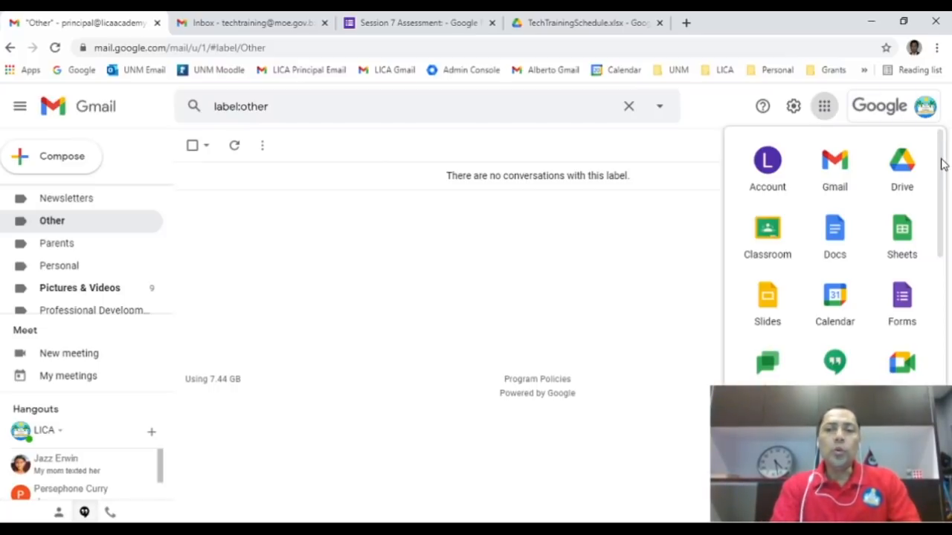
{"action": "scroll", "scroll_direction": "down", "scroll_amount": 3}
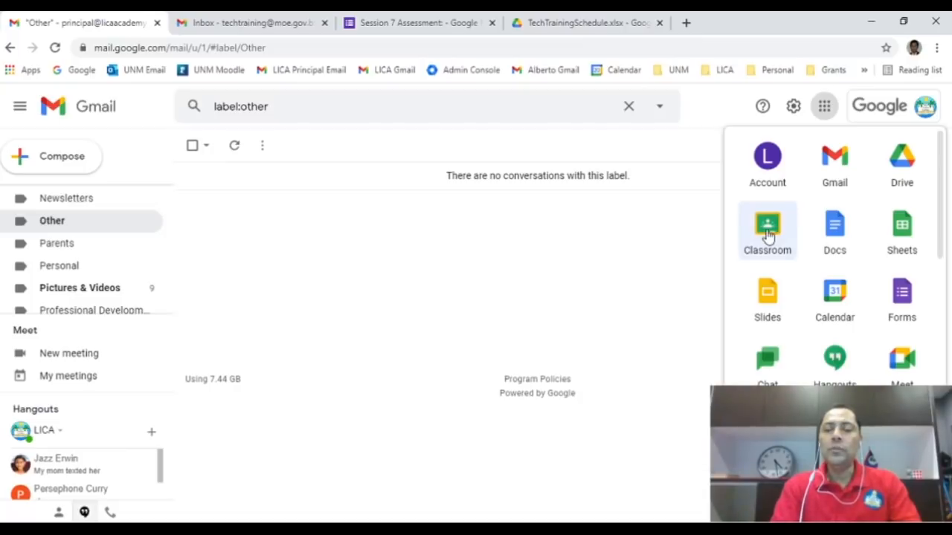
- Launch Google Classroom, showing Language Arts, Mathematics, Science and Social Studies
{"action": "left_click", "coordinate": [767, 231]}
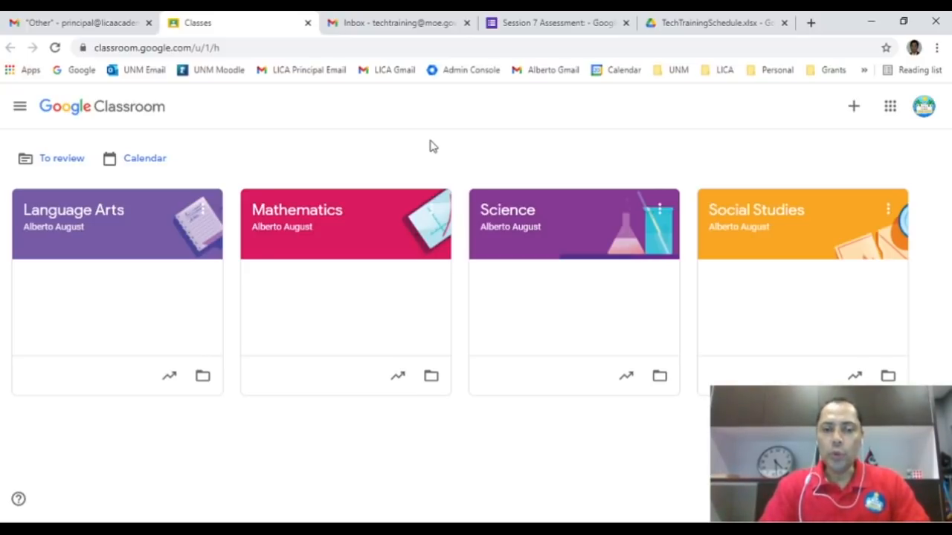
{"action": "mouse_move", "coordinate": [472, 156]}
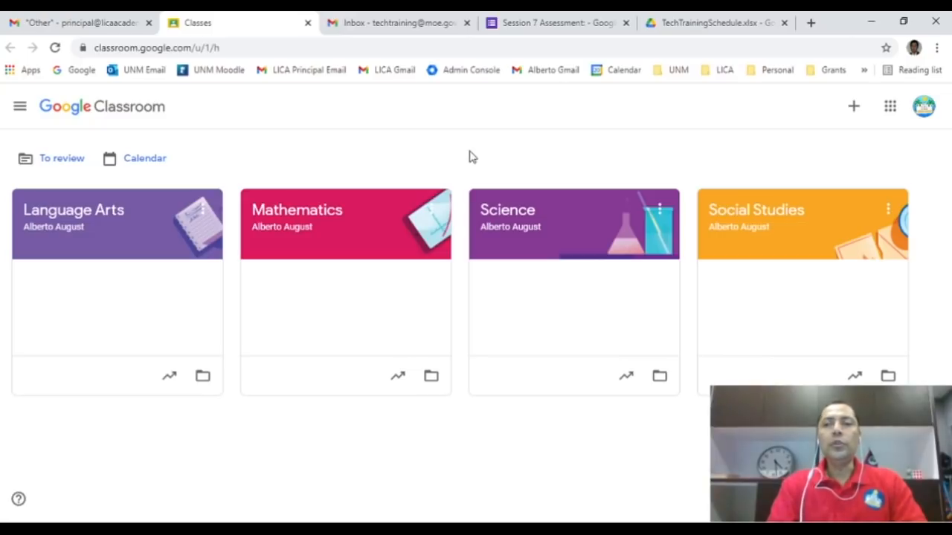
{"action": "mouse_move", "coordinate": [854, 107]}
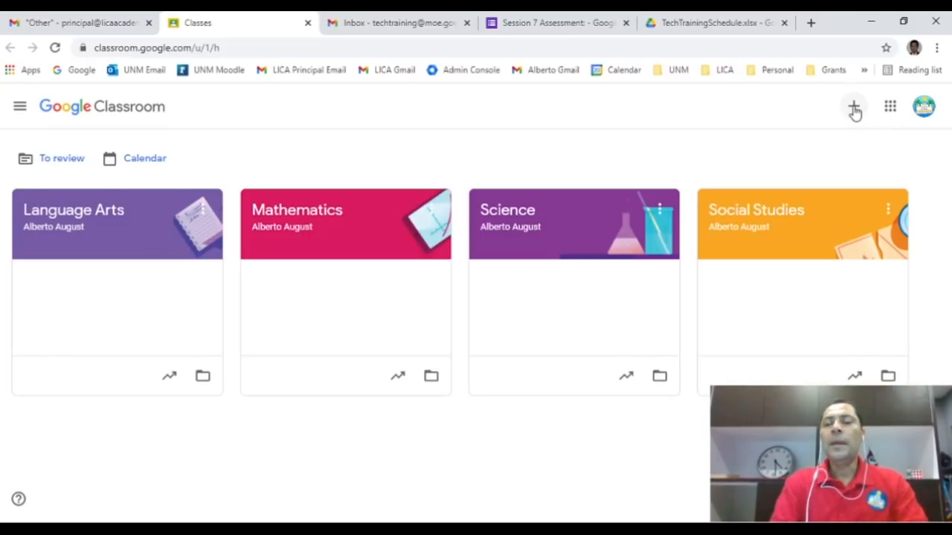
- Start a new class named HFLE with the teacher's name as section
{"action": "left_click", "coordinate": [853, 107]}
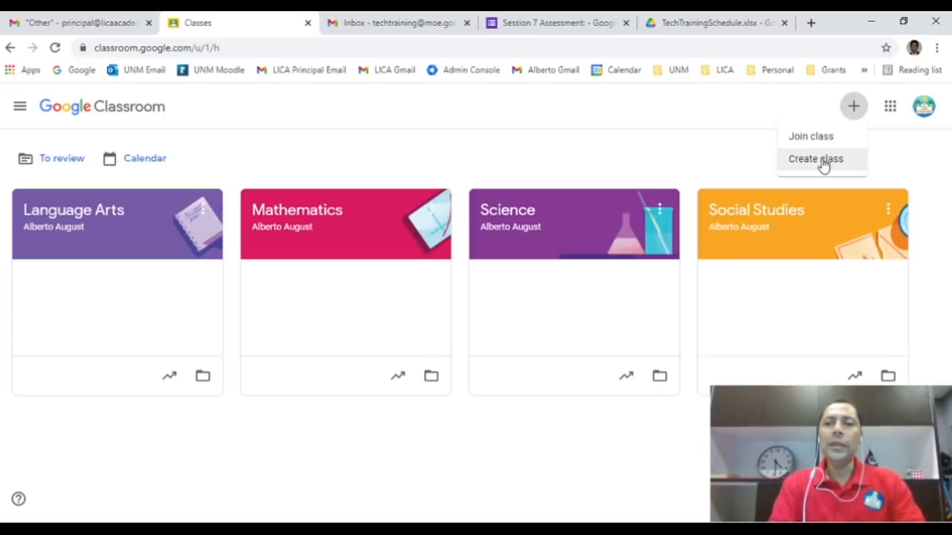
{"action": "left_click", "coordinate": [814, 158]}
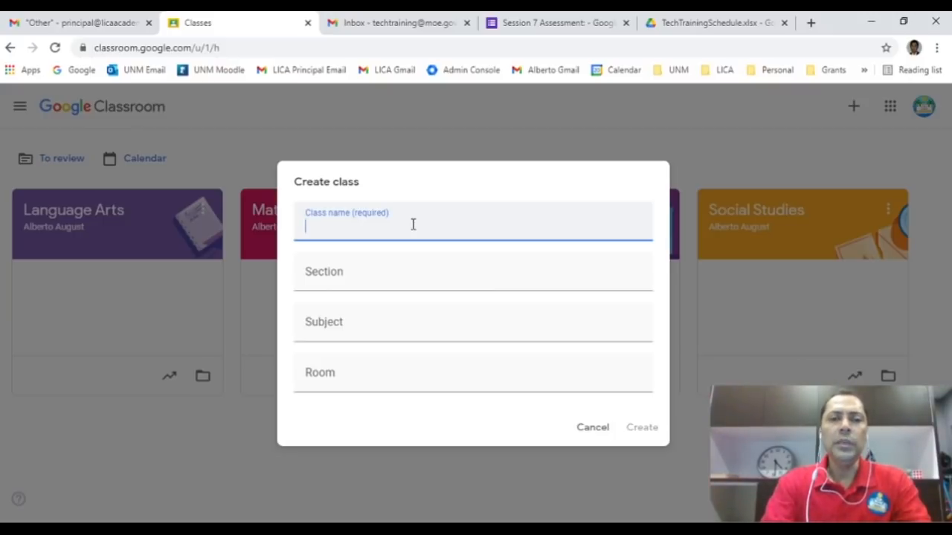
{"action": "type", "text": "HFLE"}
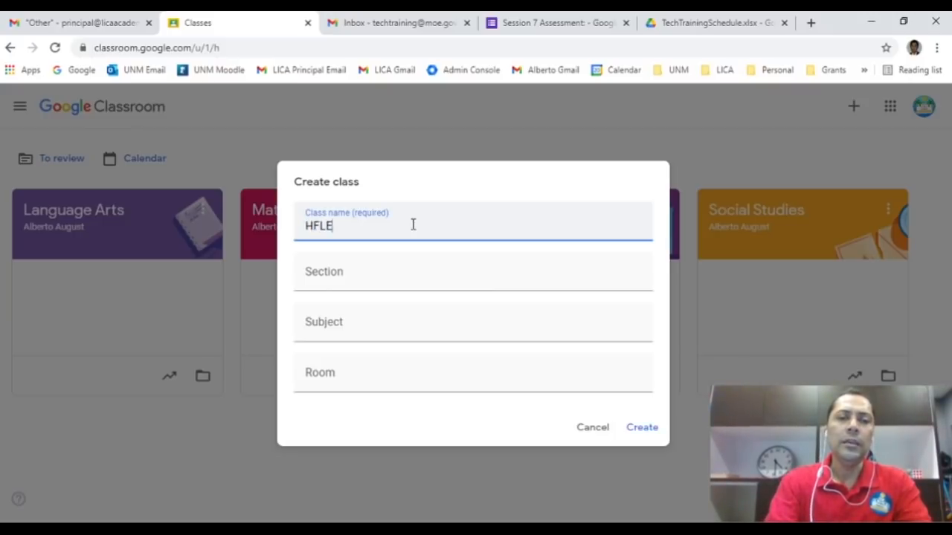
{"action": "mouse_move", "coordinate": [383, 259]}
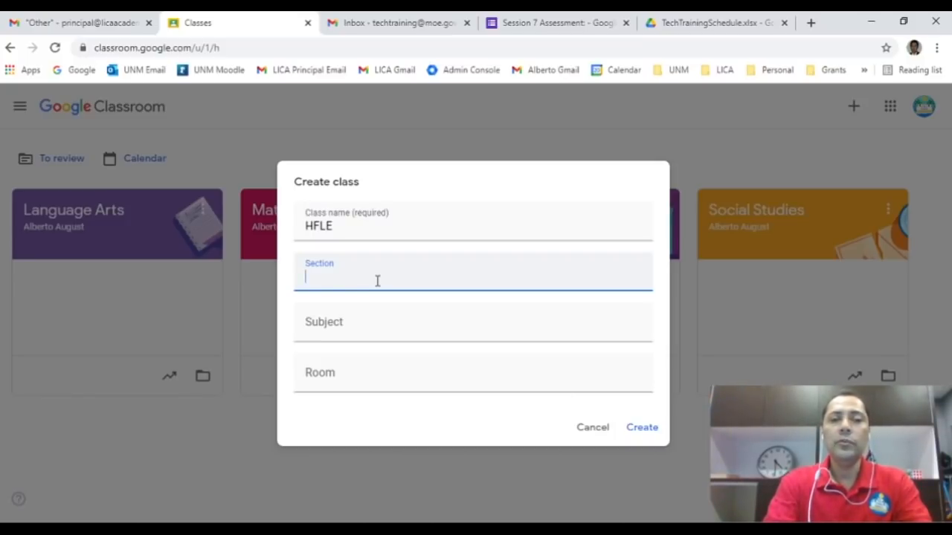
{"action": "type", "text": "Alberto August"}
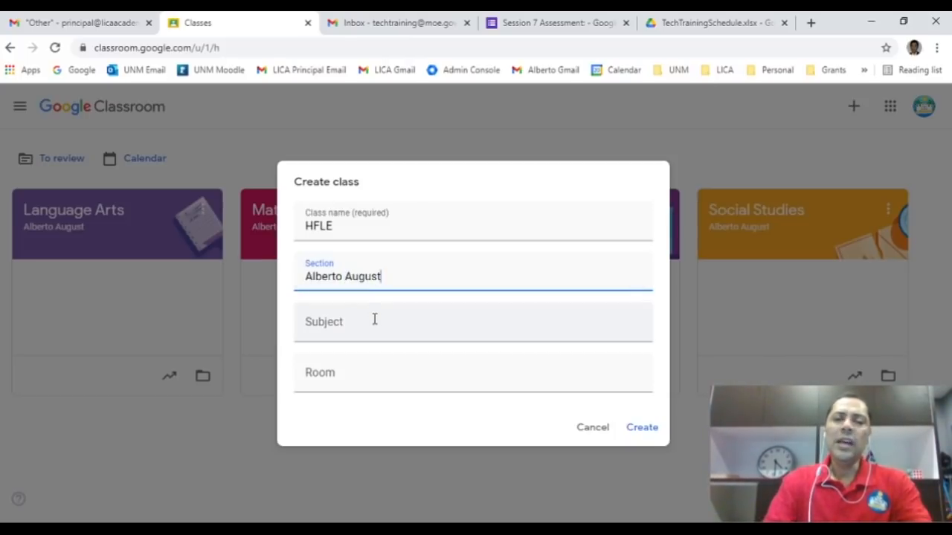
- Fill in HFLE as the subject and the teacher's name as the room
{"action": "left_click", "coordinate": [374, 321]}
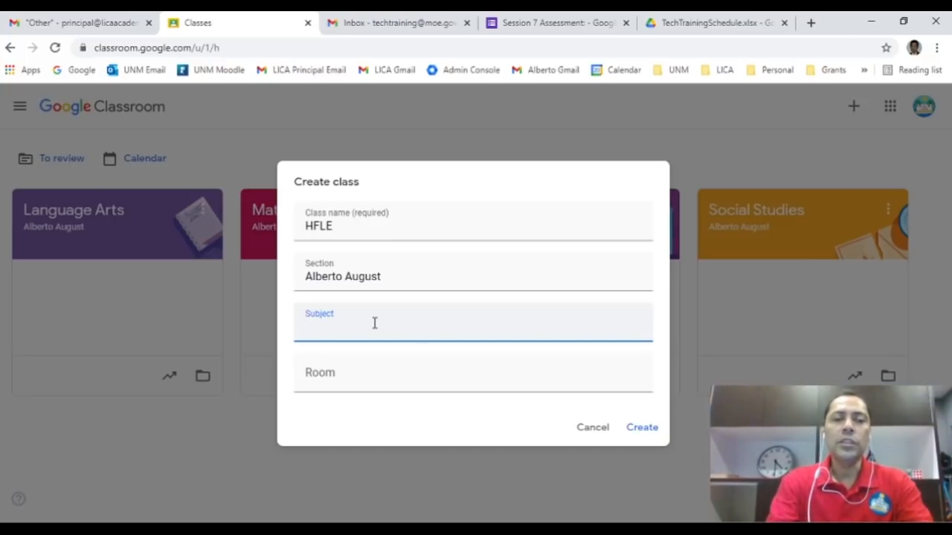
{"action": "type", "text": "HFLE"}
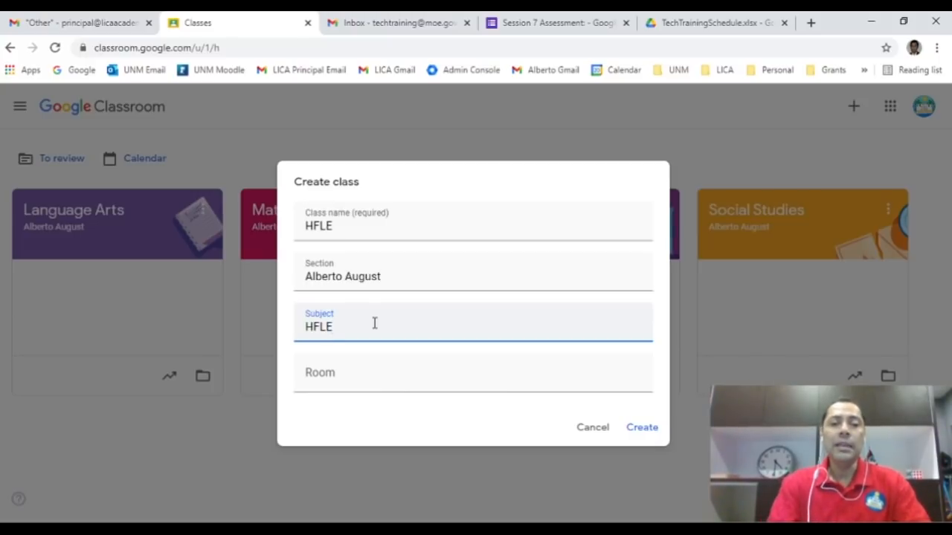
{"action": "left_click", "coordinate": [473, 373]}
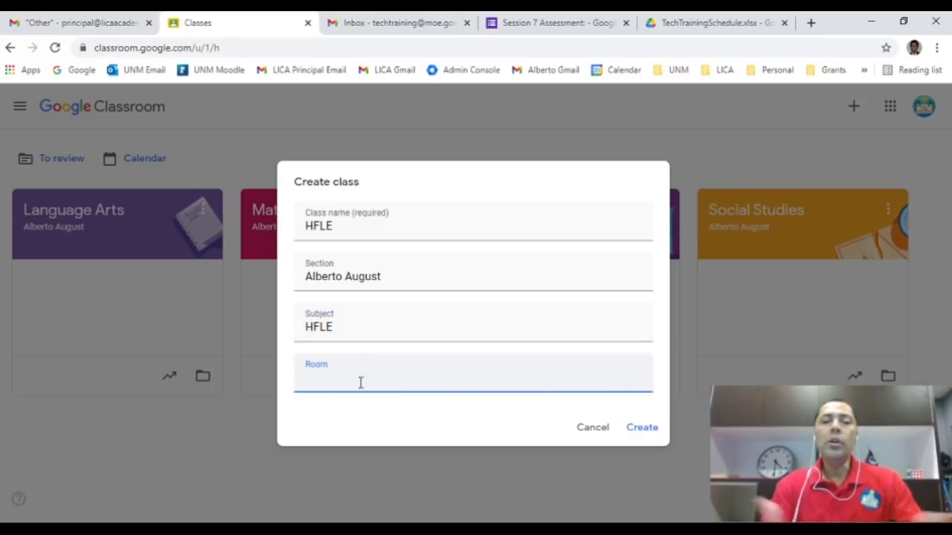
{"action": "type", "text": "Alberto August"}
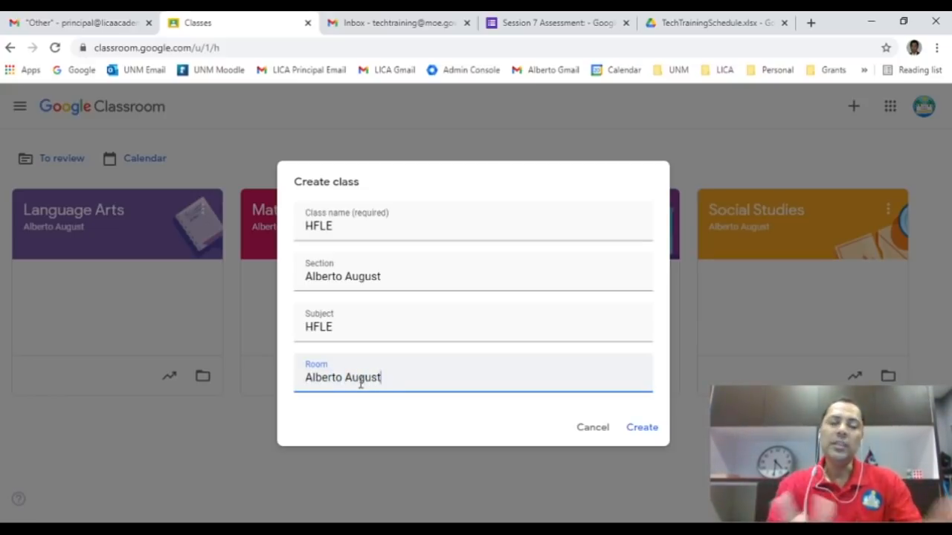
{"action": "mouse_move", "coordinate": [559, 452]}
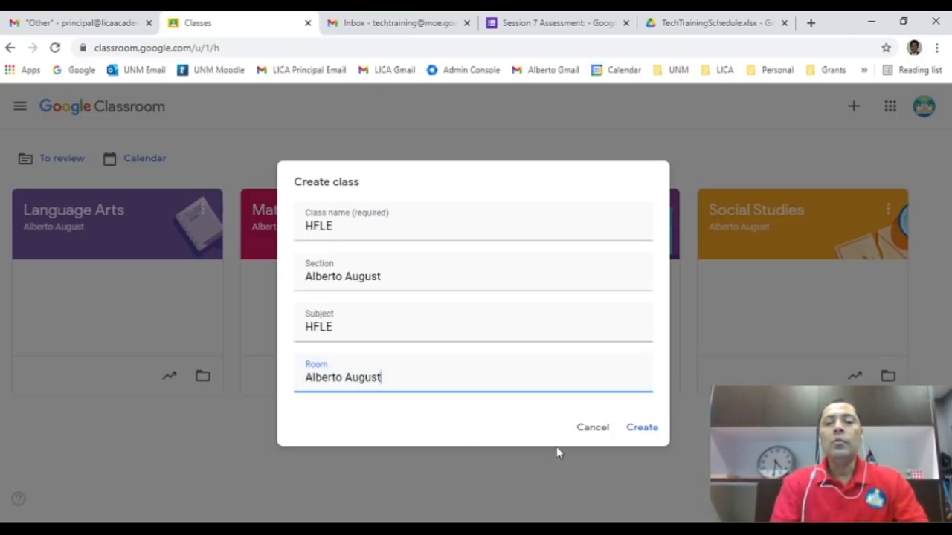
{"action": "mouse_move", "coordinate": [642, 427]}
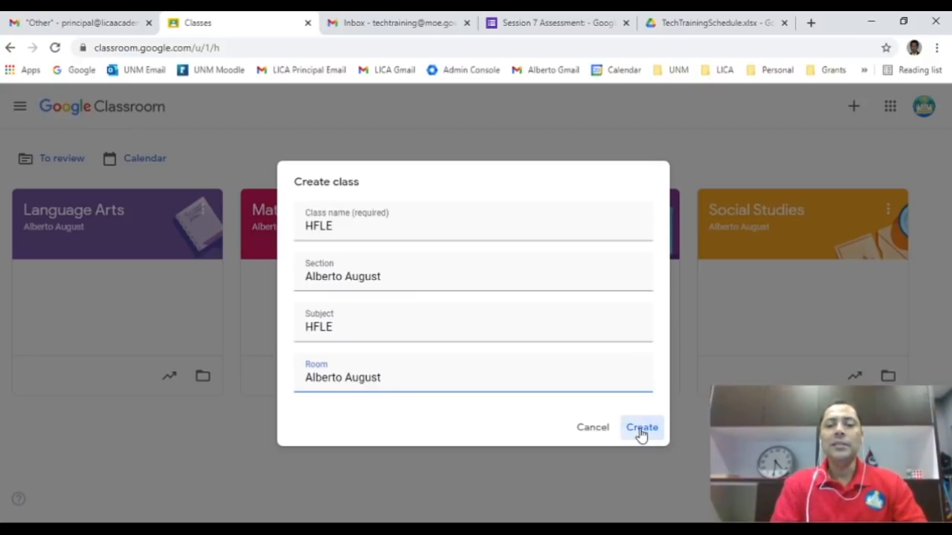
- Create the HFLE class and land on its stream page with class code oj2dmx4
{"action": "left_click", "coordinate": [641, 427]}
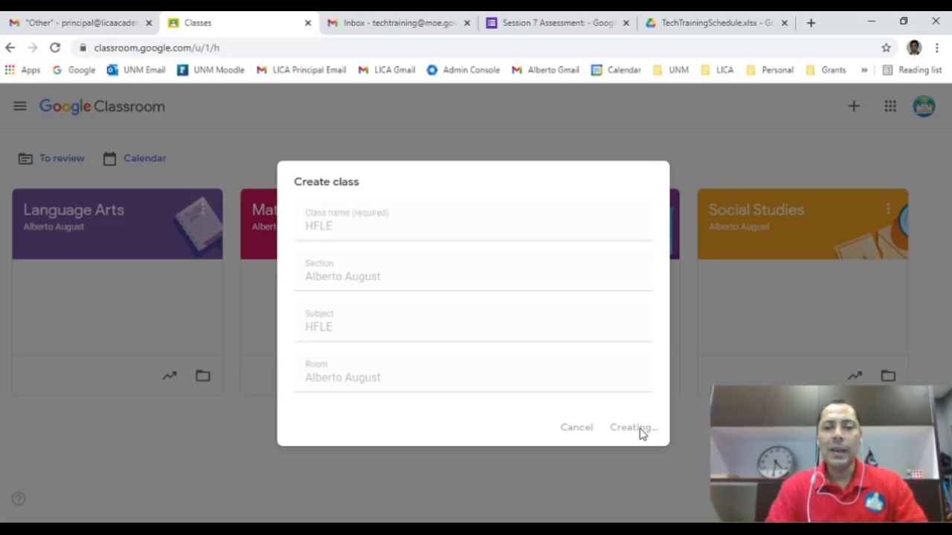
{"action": "left_click", "coordinate": [633, 427]}
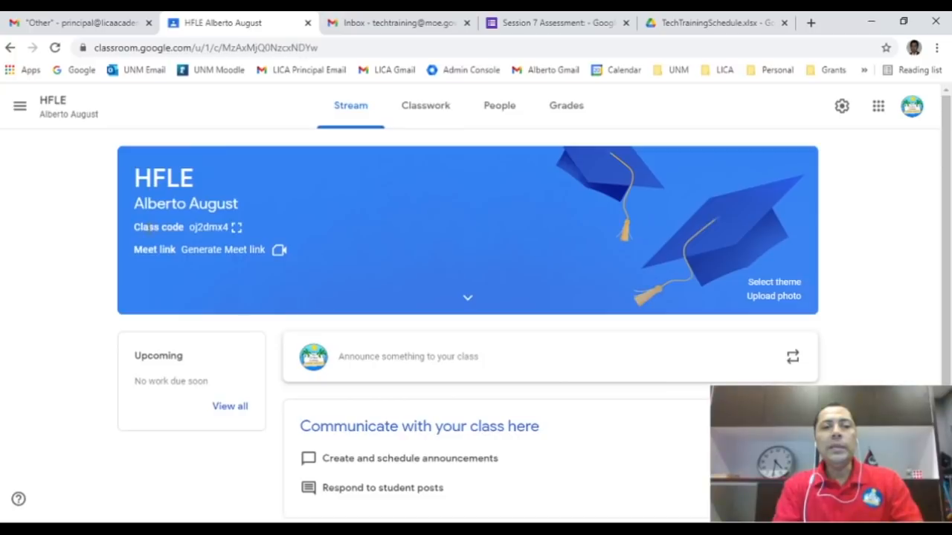
{"action": "mouse_move", "coordinate": [195, 199]}
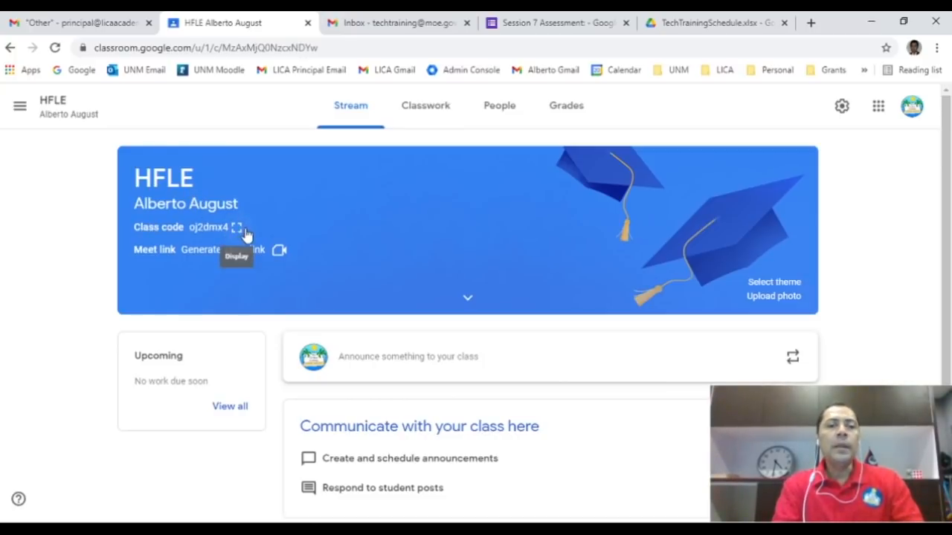
{"action": "left_click", "coordinate": [237, 227]}
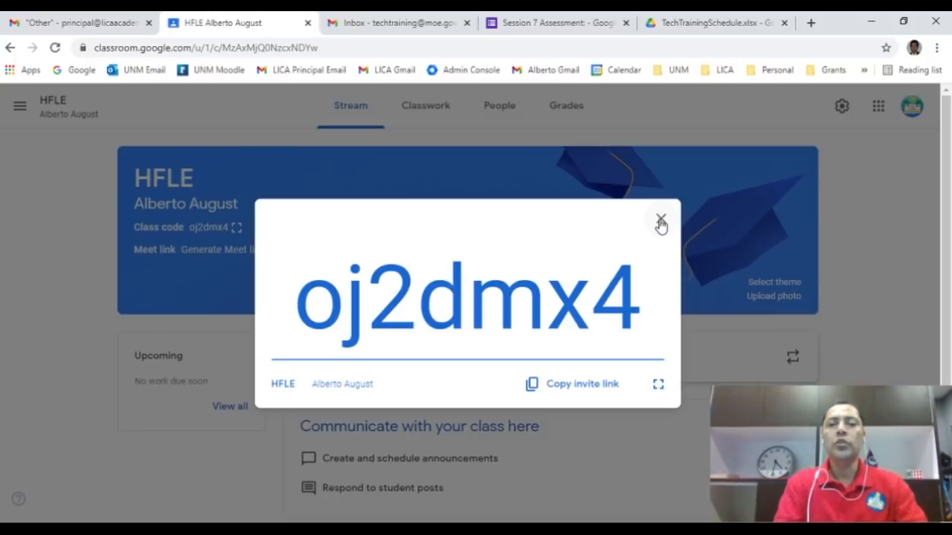
{"action": "left_click", "coordinate": [660, 222]}
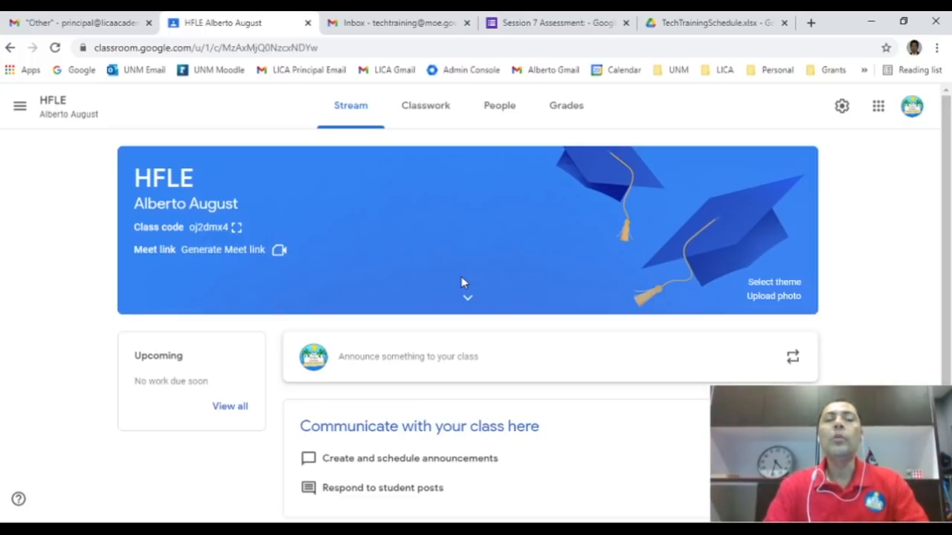
{"action": "mouse_move", "coordinate": [554, 293]}
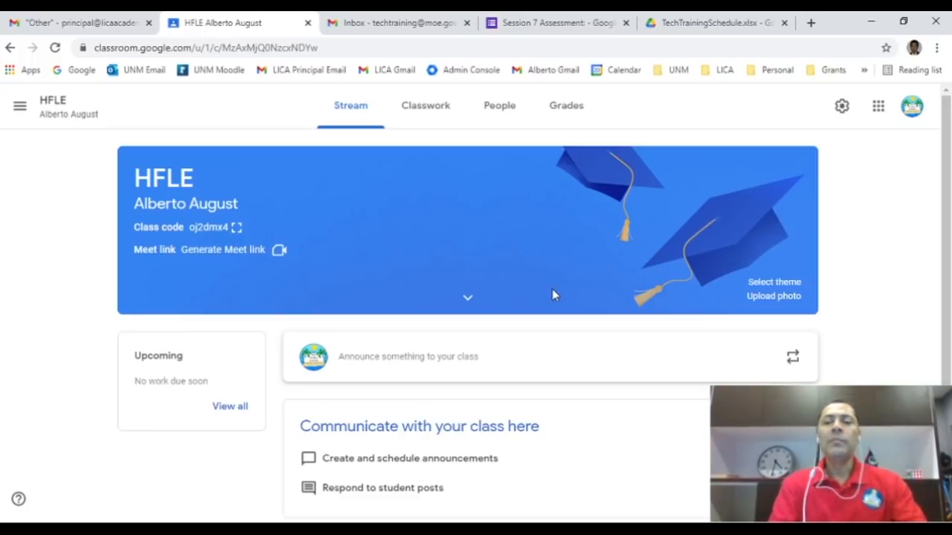
{"action": "mouse_move", "coordinate": [643, 271]}
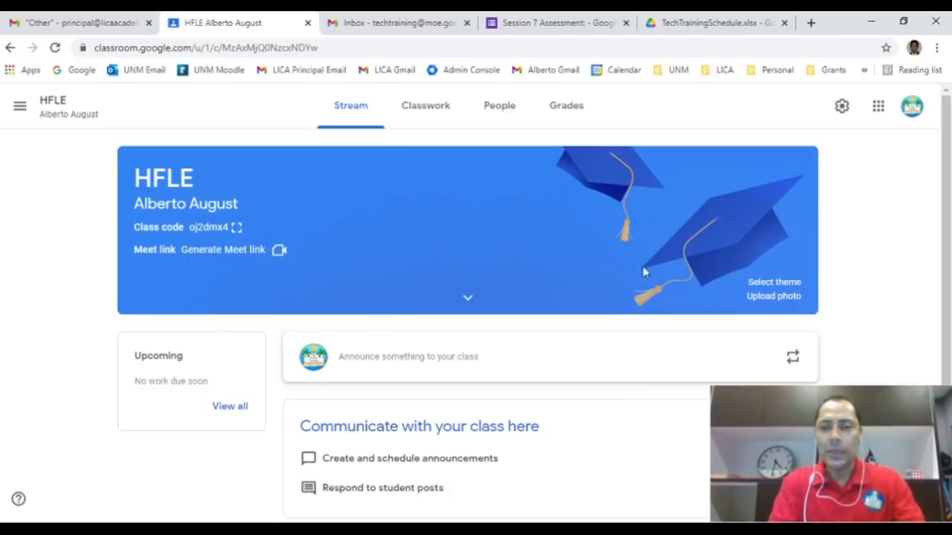
{"action": "mouse_move", "coordinate": [774, 282]}
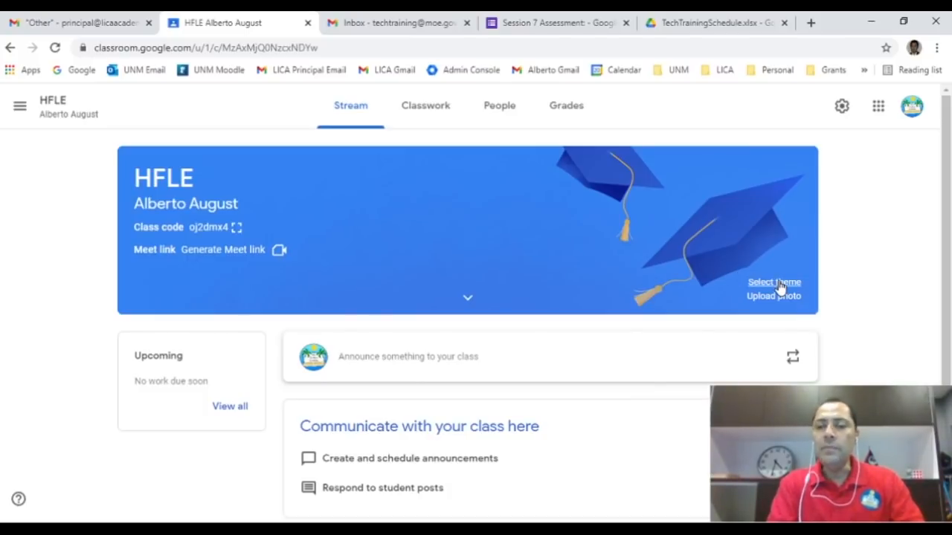
- Browse the theme gallery through Math & Science, English & History and Other categories
{"action": "left_click", "coordinate": [774, 281]}
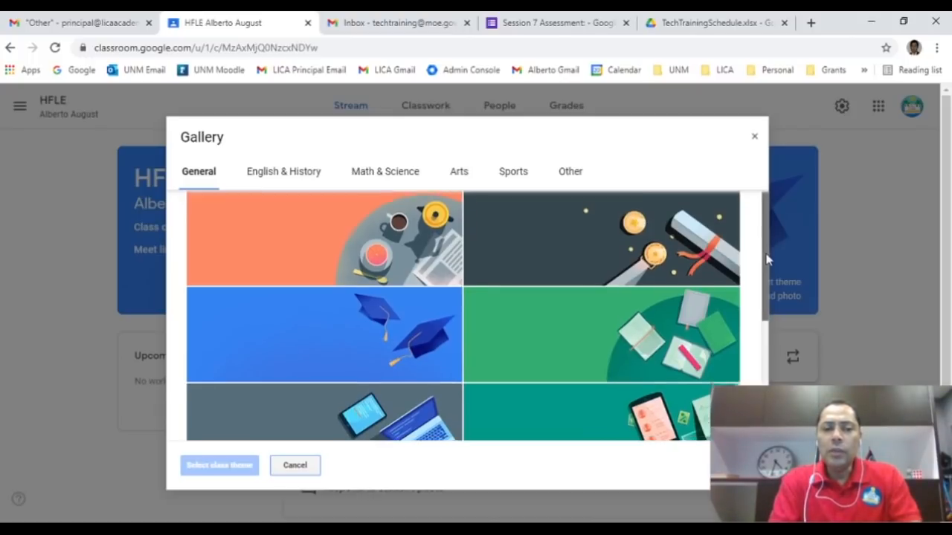
{"action": "scroll", "scroll_direction": "down", "scroll_amount": 3}
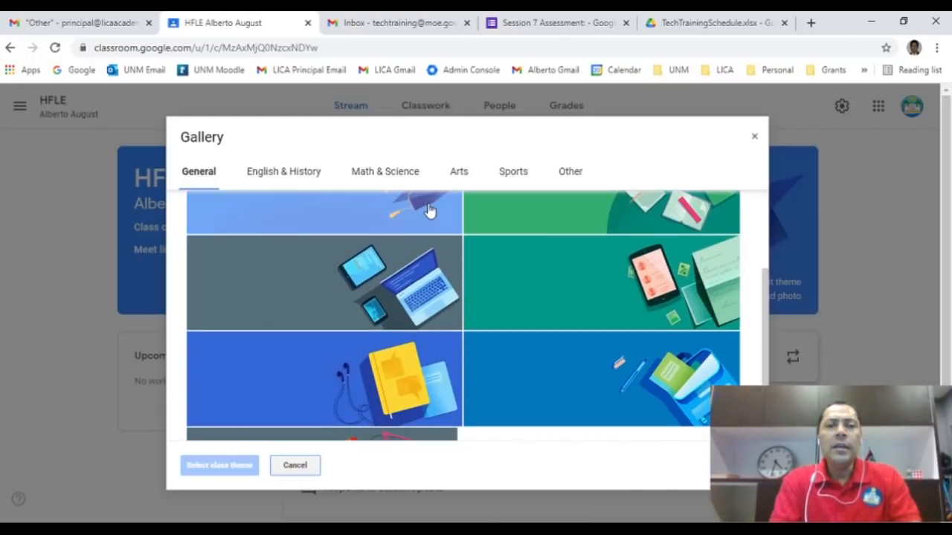
{"action": "left_click", "coordinate": [384, 171]}
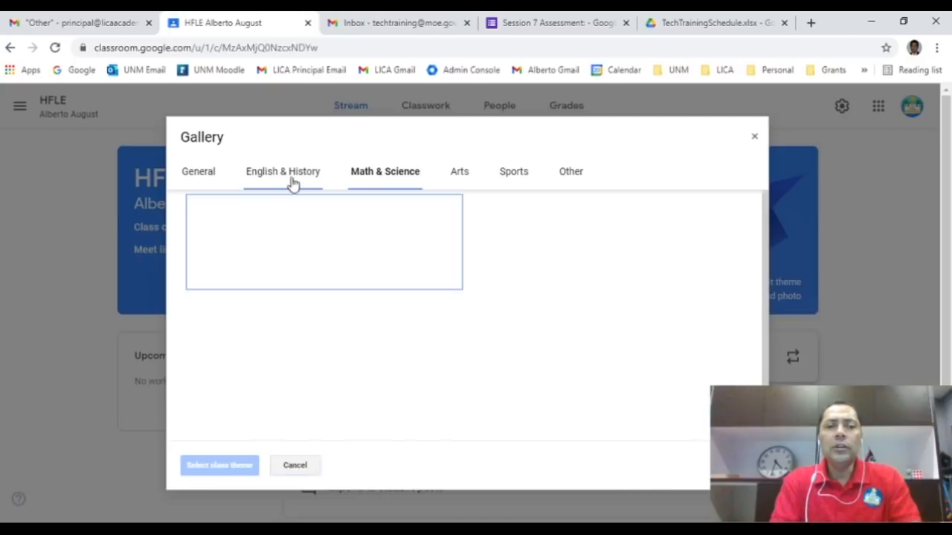
{"action": "left_click", "coordinate": [282, 171]}
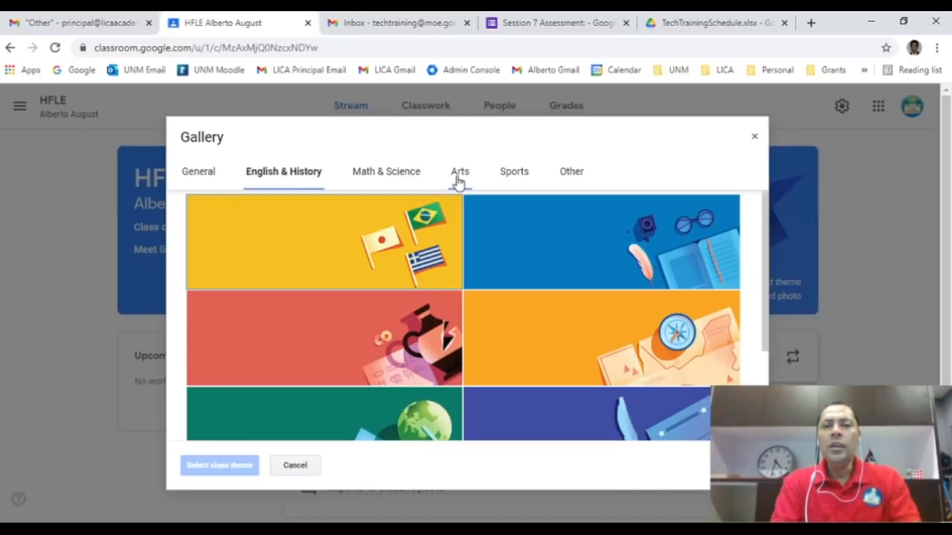
{"action": "mouse_move", "coordinate": [571, 175]}
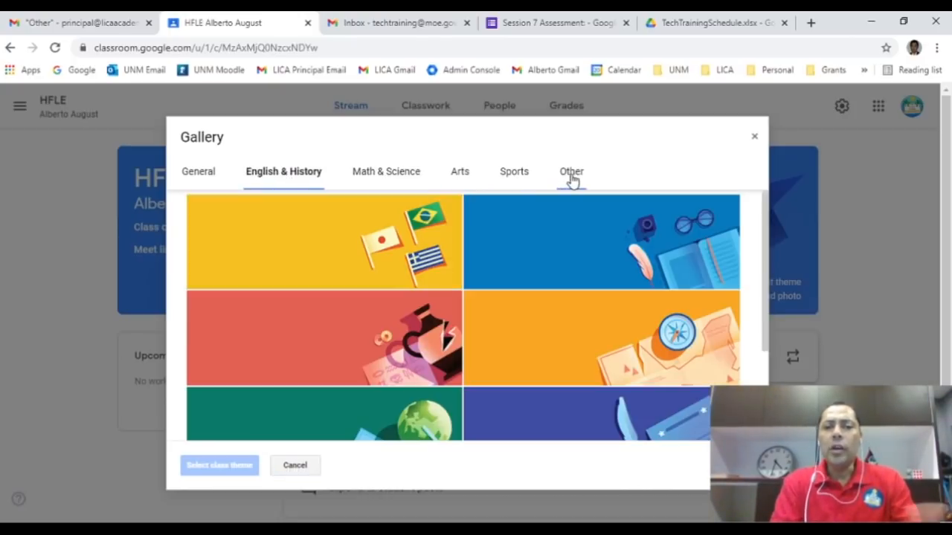
{"action": "left_click", "coordinate": [570, 171]}
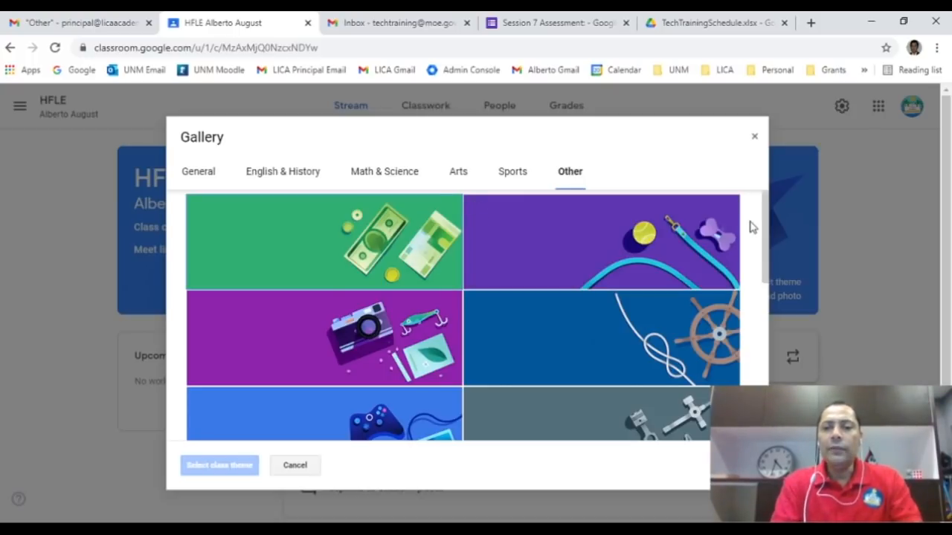
{"action": "scroll", "scroll_direction": "down", "scroll_amount": 3}
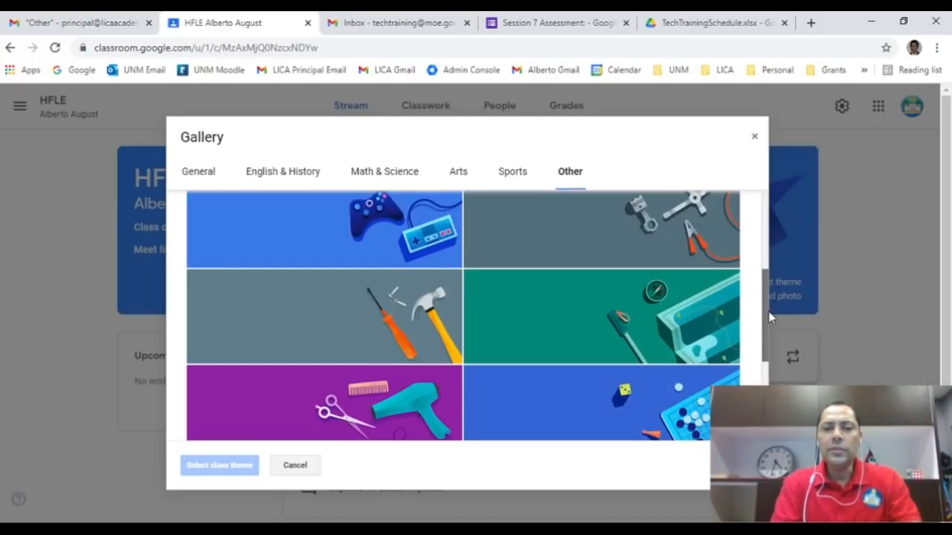
{"action": "scroll", "scroll_direction": "down", "scroll_amount": 3}
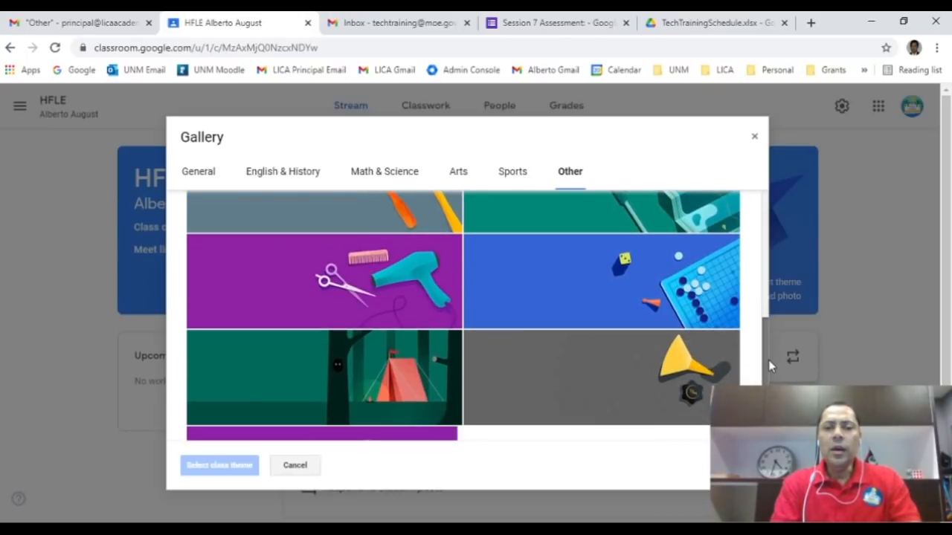
- Apply the purple hairdresser theme with scissors and hair dryer to the HFLE class
{"action": "left_click", "coordinate": [324, 281]}
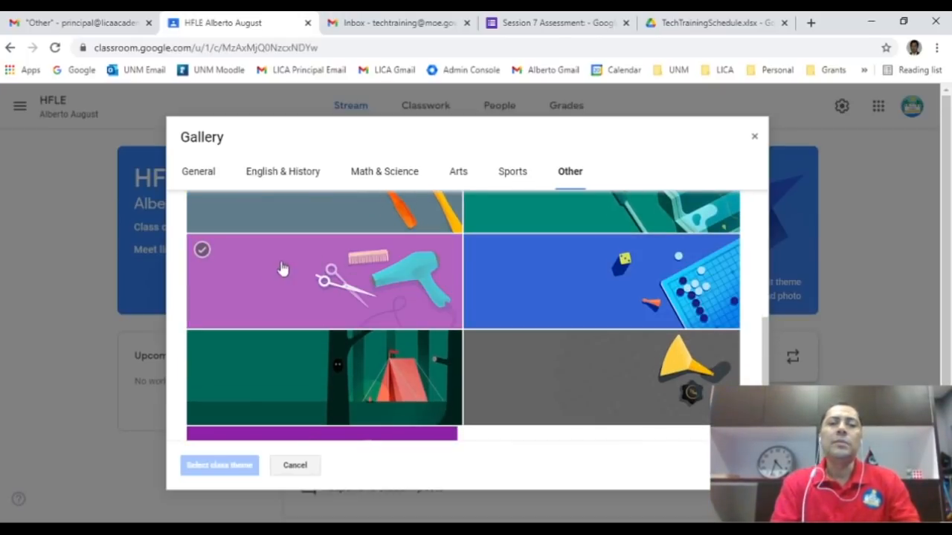
{"action": "mouse_move", "coordinate": [329, 279]}
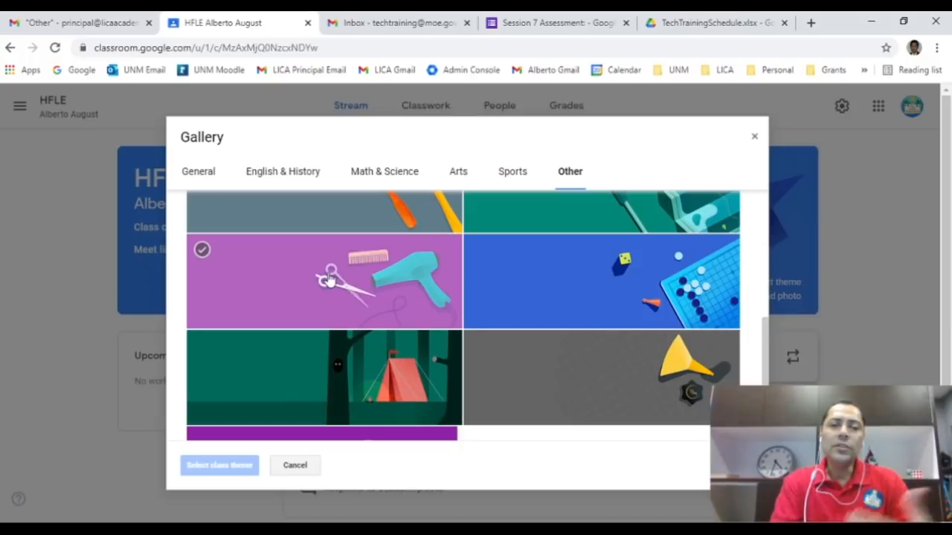
{"action": "left_click", "coordinate": [323, 281]}
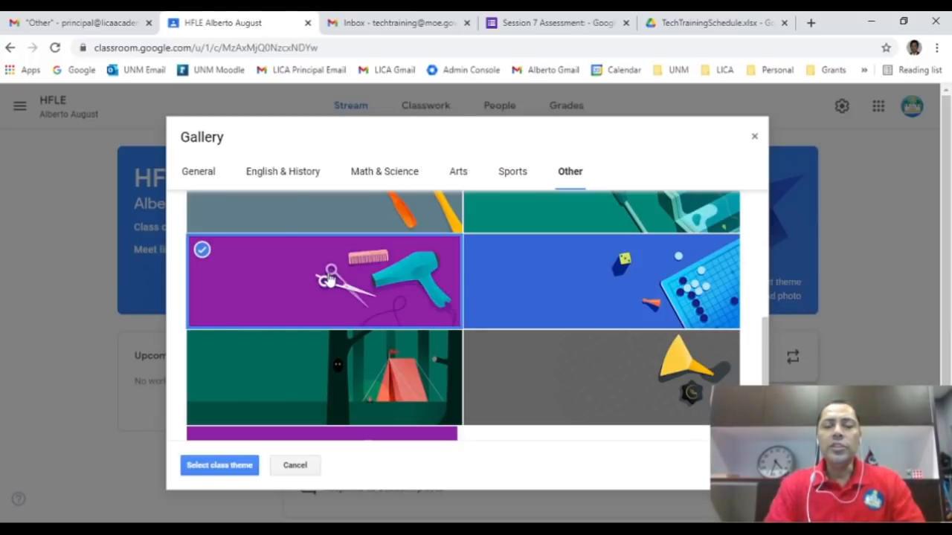
{"action": "left_click", "coordinate": [323, 378]}
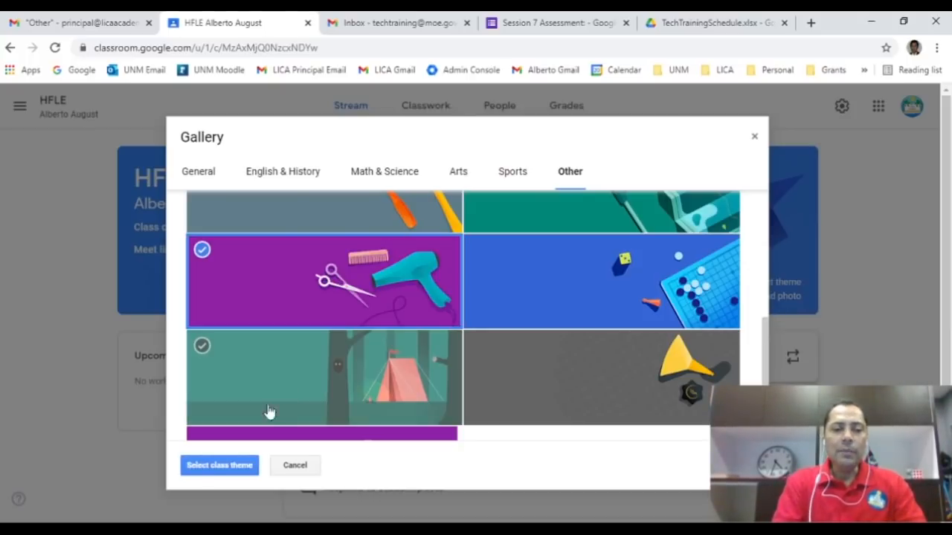
{"action": "left_click", "coordinate": [219, 465]}
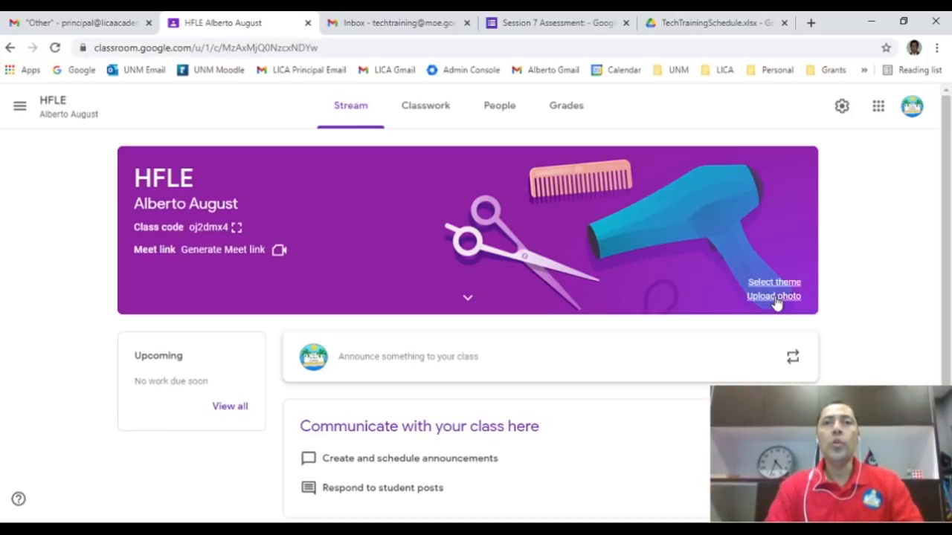
{"action": "mouse_move", "coordinate": [251, 237]}
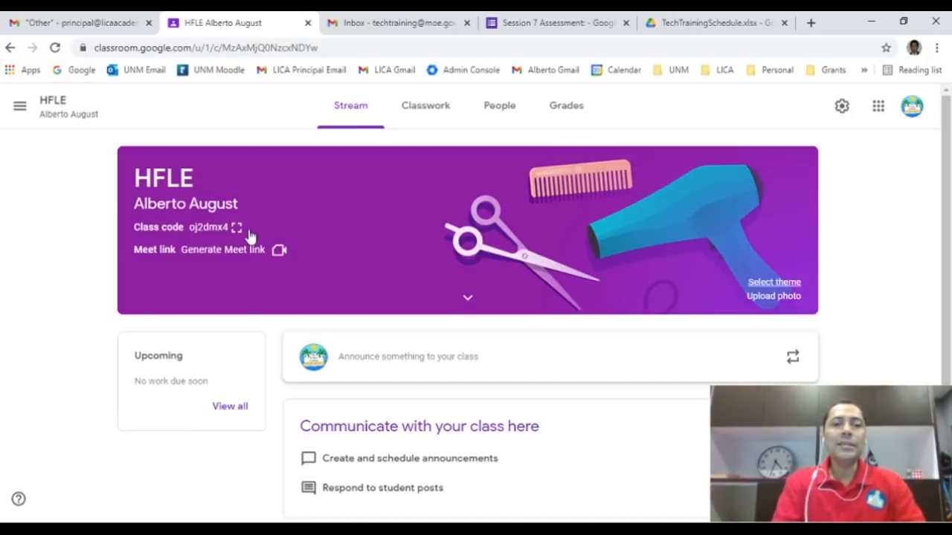
{"action": "mouse_move", "coordinate": [238, 227]}
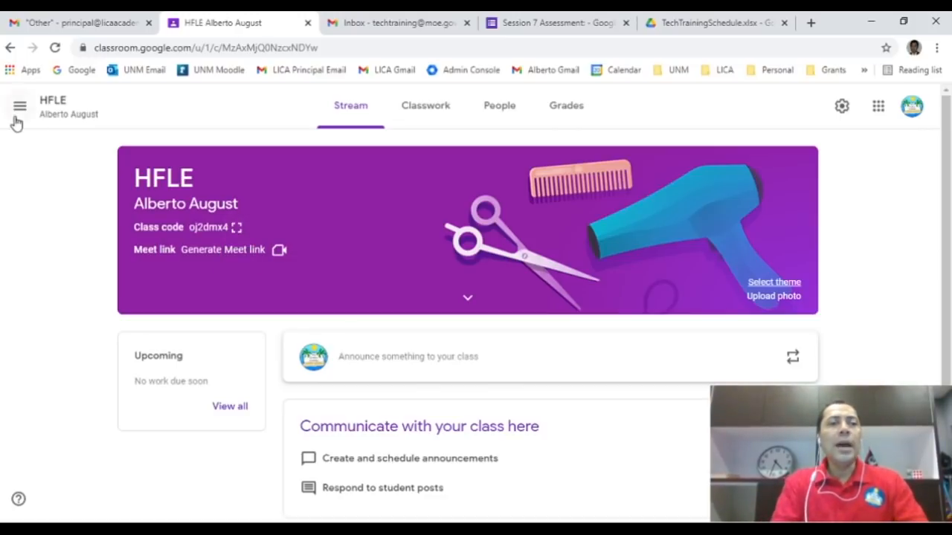
- Go to Language Arts from the Classes page and reopen the navigation drawer of all classes
{"action": "left_click", "coordinate": [20, 105]}
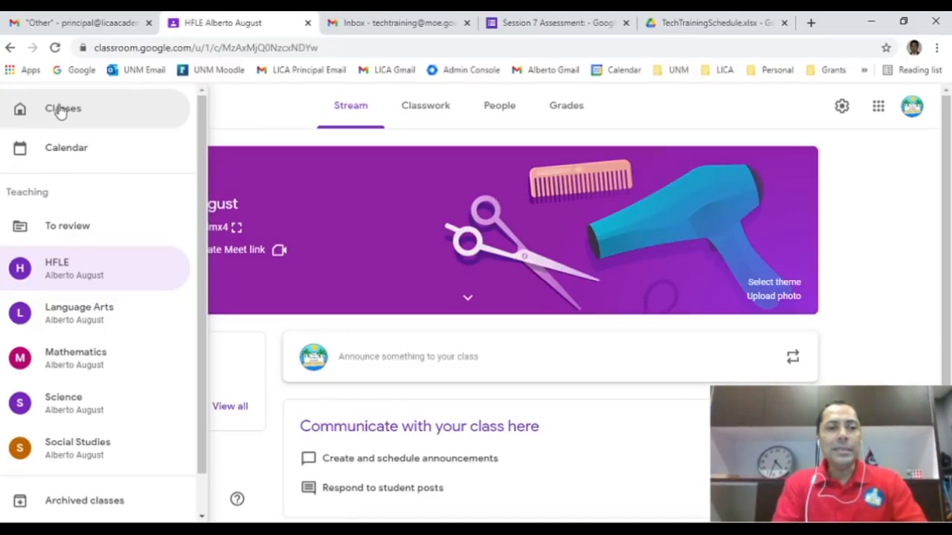
{"action": "left_click", "coordinate": [62, 108]}
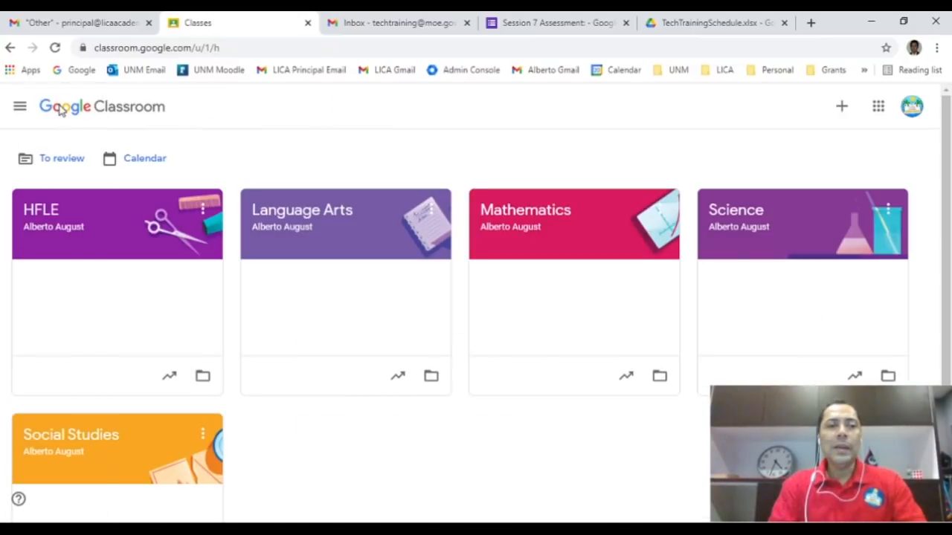
{"action": "mouse_move", "coordinate": [20, 106]}
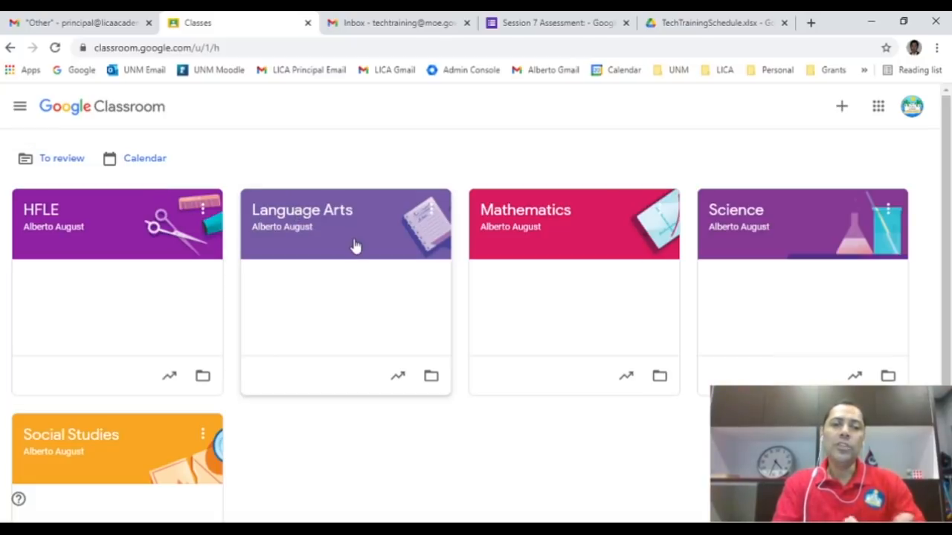
{"action": "left_click", "coordinate": [301, 210]}
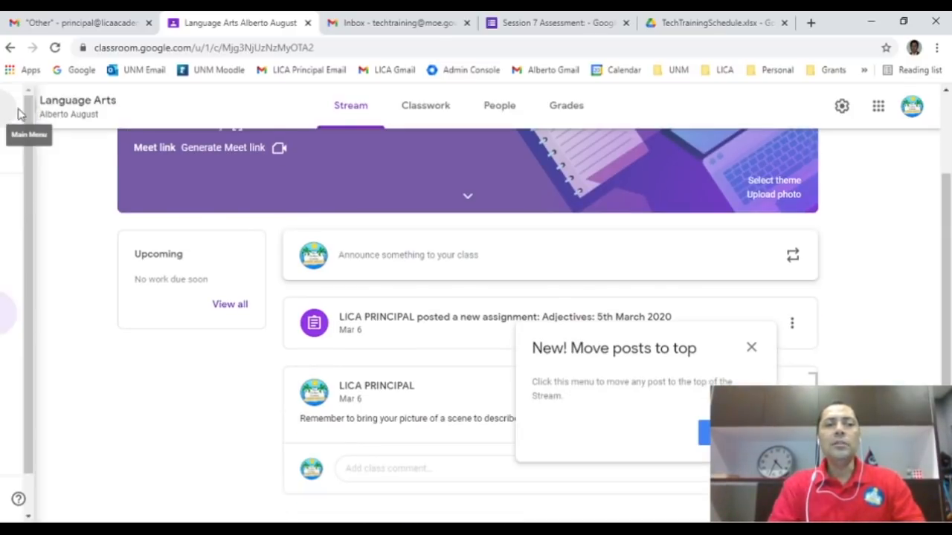
{"action": "left_click", "coordinate": [19, 108]}
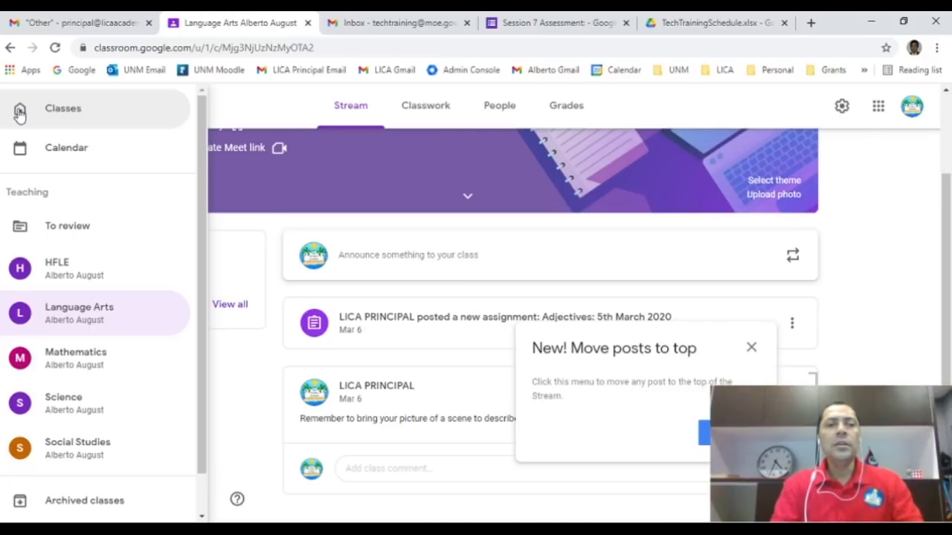
{"action": "mouse_move", "coordinate": [74, 109]}
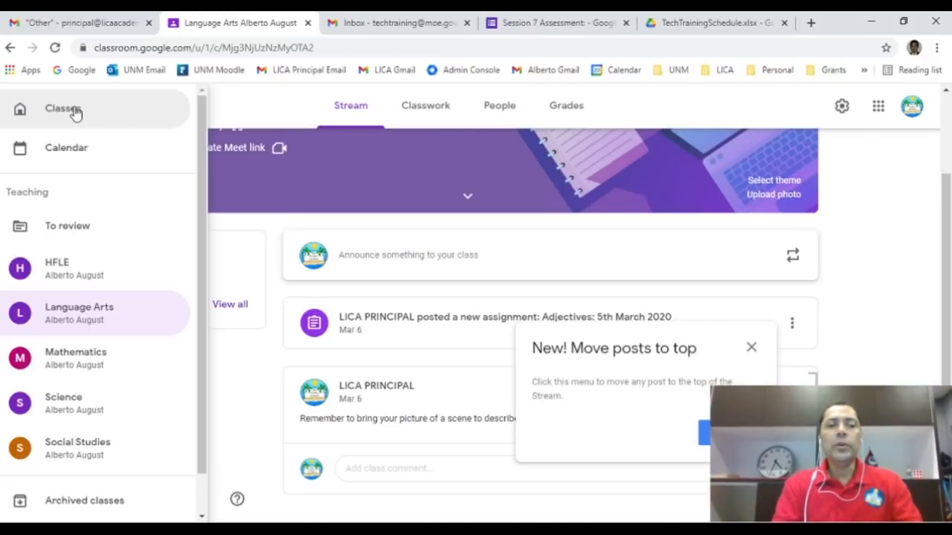
{"action": "mouse_move", "coordinate": [78, 358]}
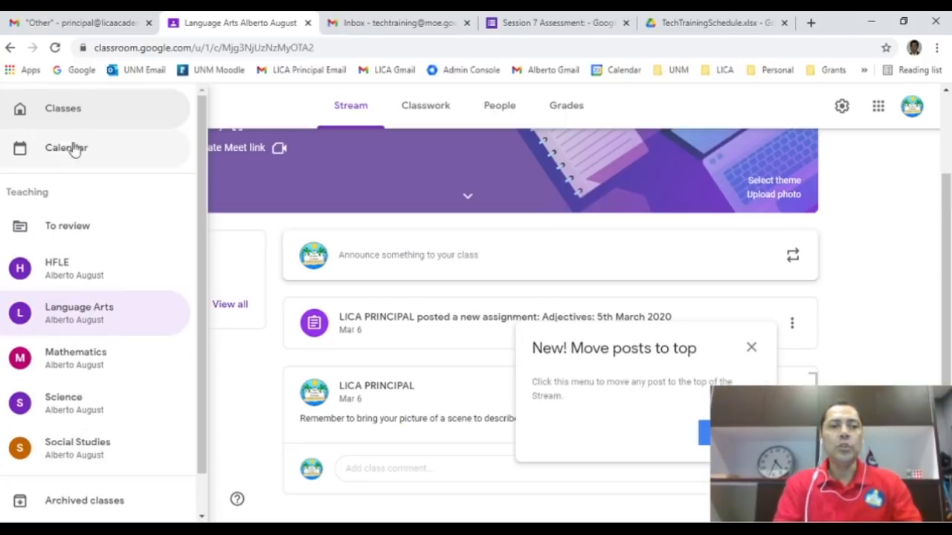
- Return to the Classes page showing all five class cards
{"action": "left_click", "coordinate": [63, 107]}
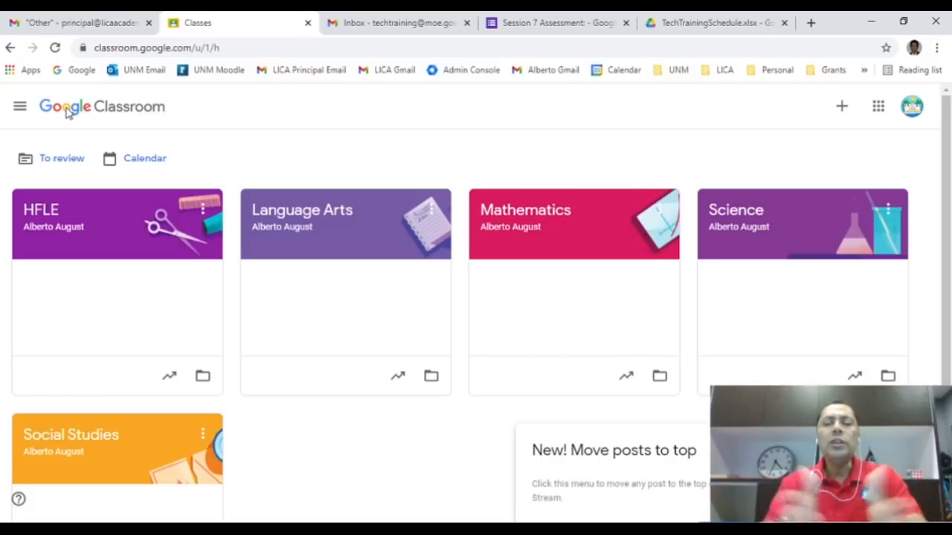
{"action": "mouse_move", "coordinate": [320, 211]}
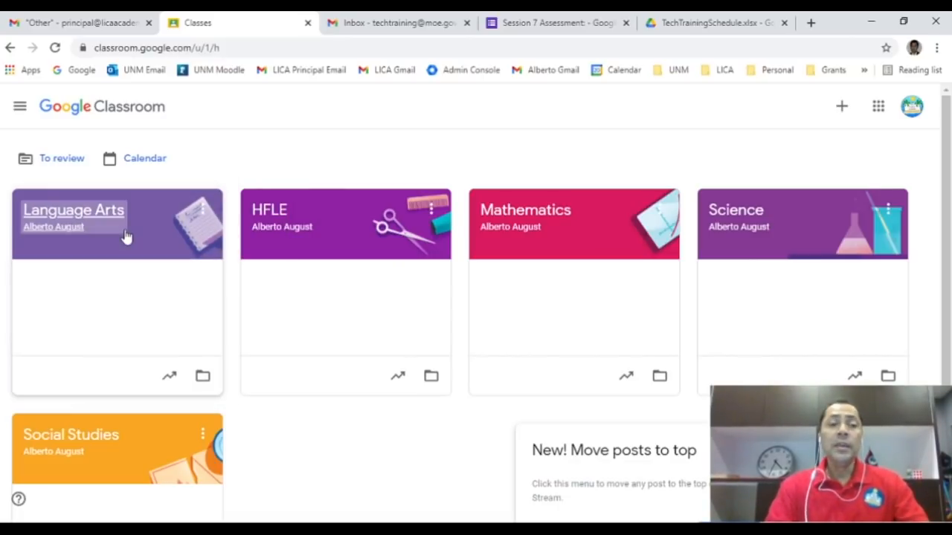
{"action": "mouse_move", "coordinate": [599, 248]}
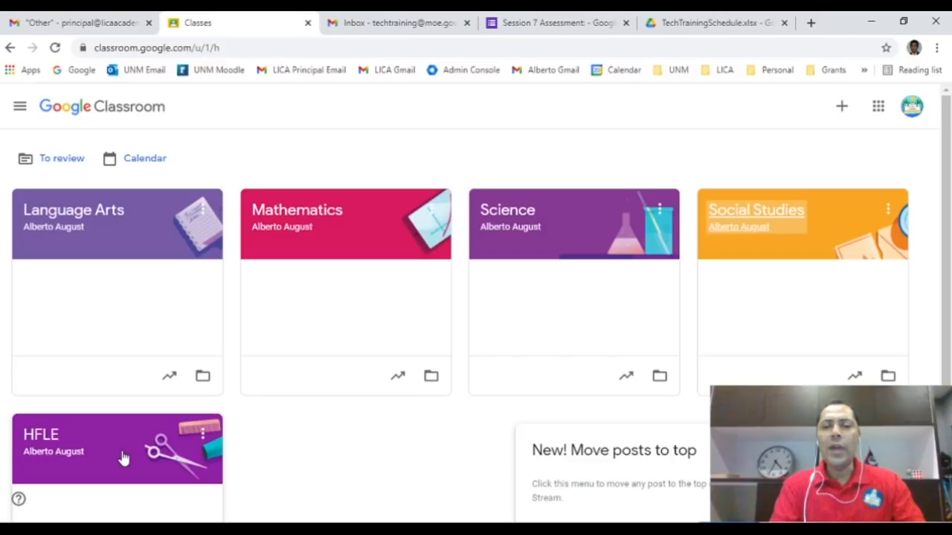
{"action": "mouse_move", "coordinate": [387, 442]}
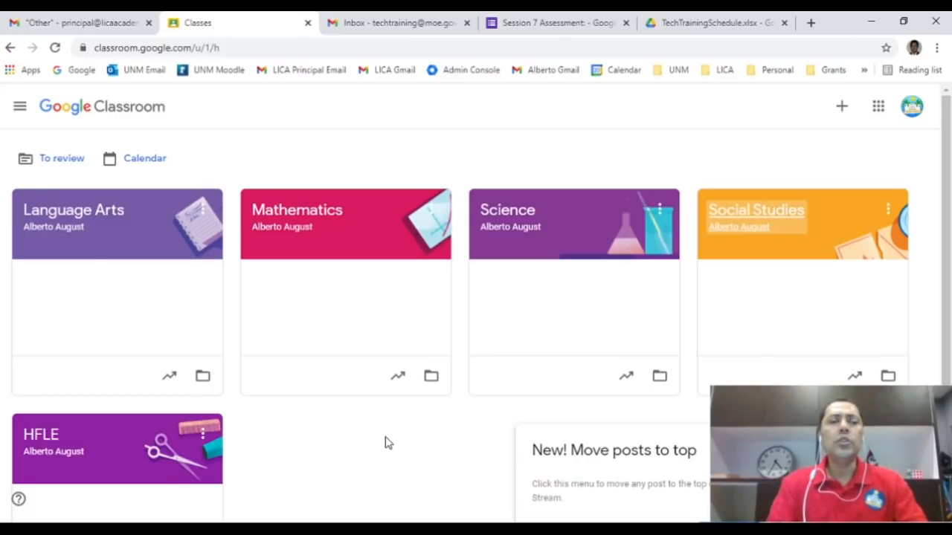
{"action": "mouse_move", "coordinate": [290, 459]}
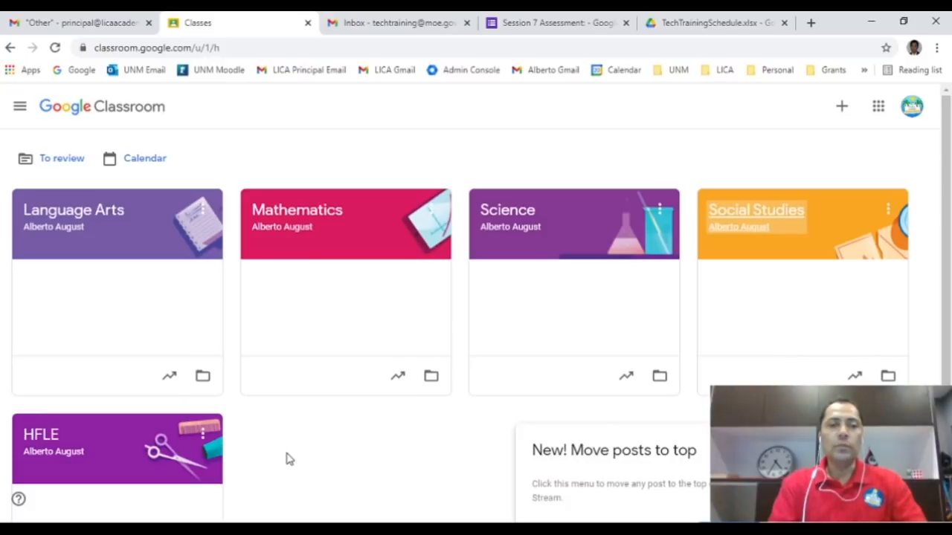
{"action": "mouse_move", "coordinate": [20, 106]}
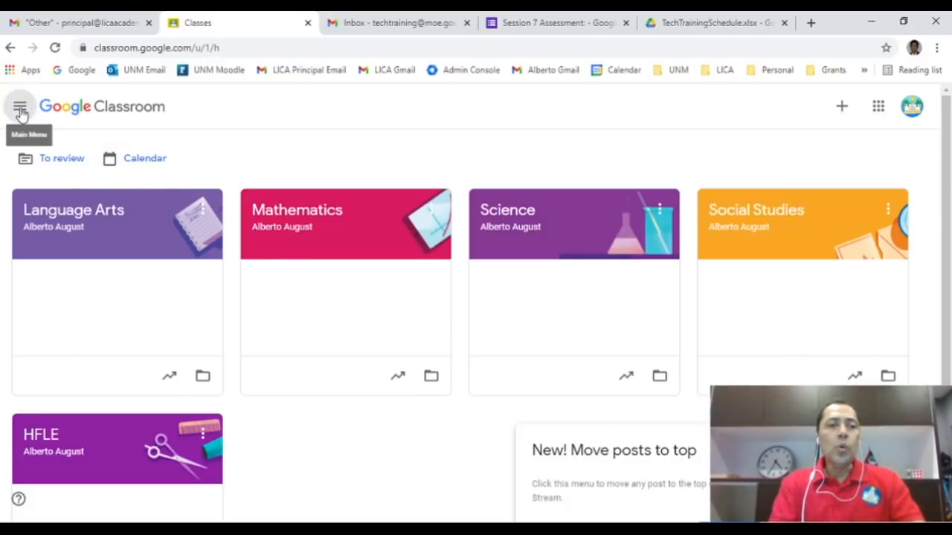
{"action": "left_click", "coordinate": [20, 106]}
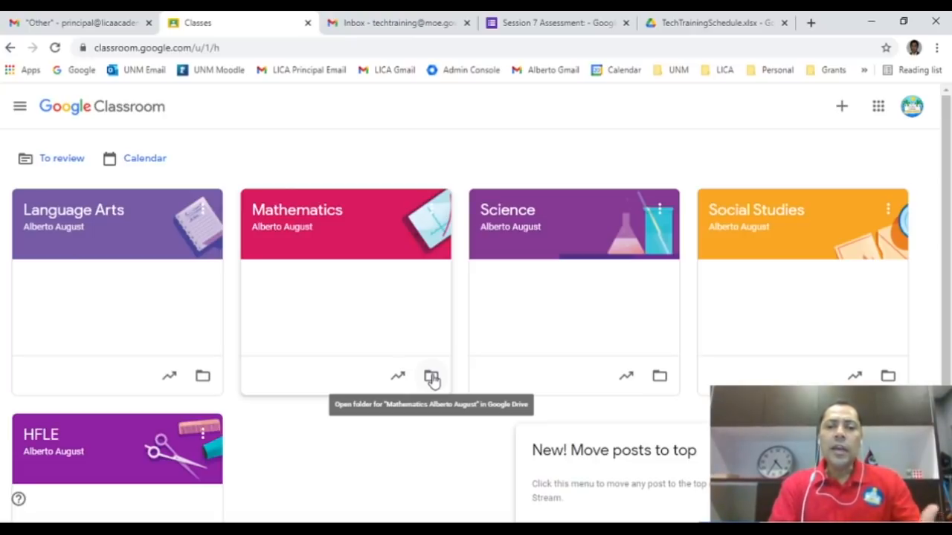
{"action": "mouse_move", "coordinate": [360, 237]}
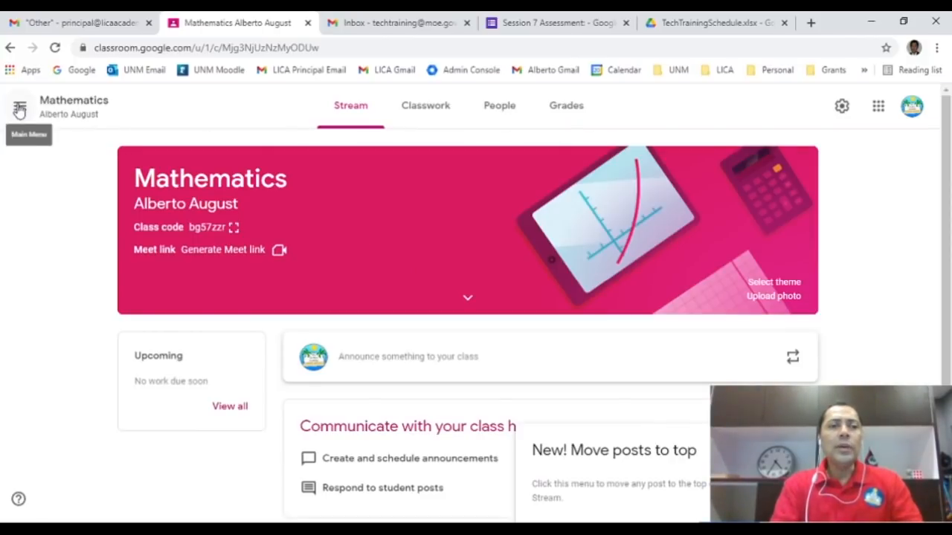
{"action": "left_click", "coordinate": [19, 106]}
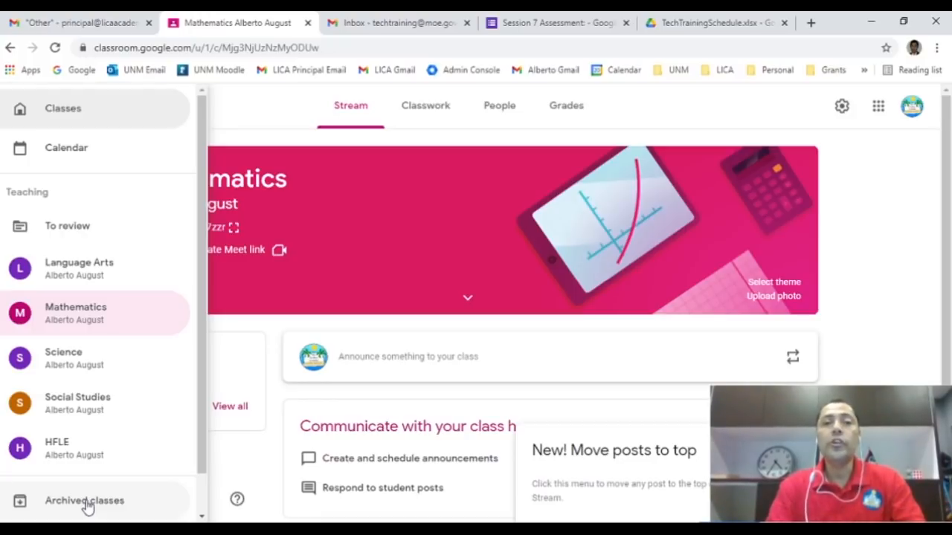
{"action": "mouse_move", "coordinate": [911, 278]}
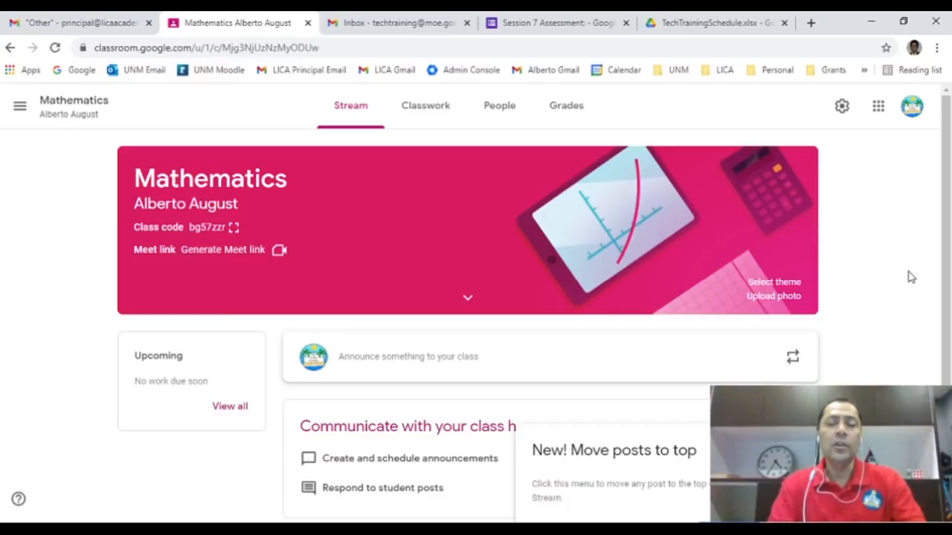
{"action": "mouse_move", "coordinate": [81, 131]}
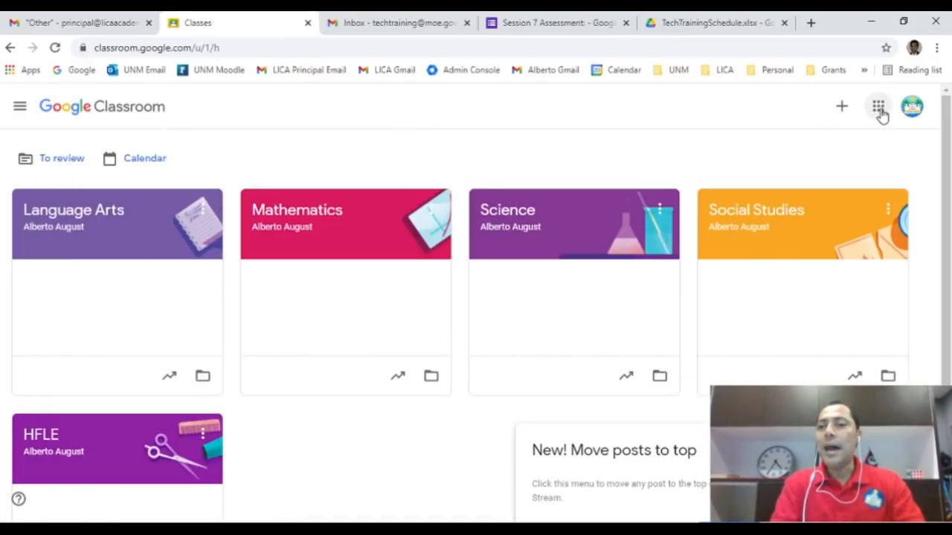
- Glance at the Google apps launcher, return to Classroom and show the join/create class options
{"action": "left_click", "coordinate": [878, 107]}
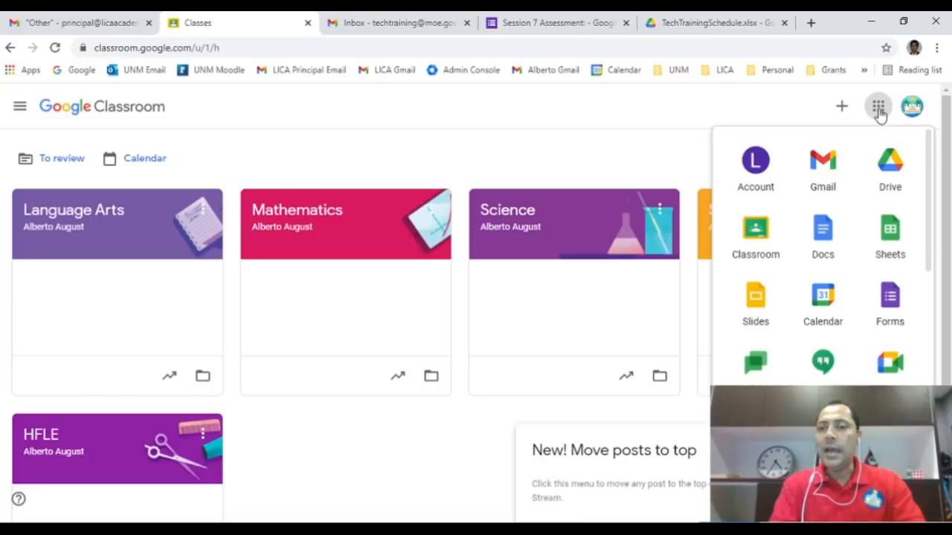
{"action": "mouse_move", "coordinate": [756, 234]}
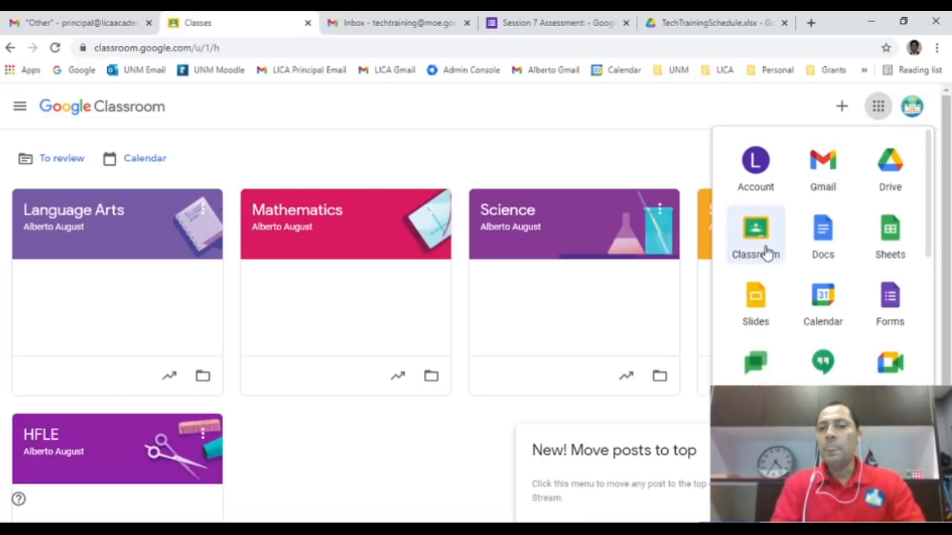
{"action": "left_click", "coordinate": [527, 153]}
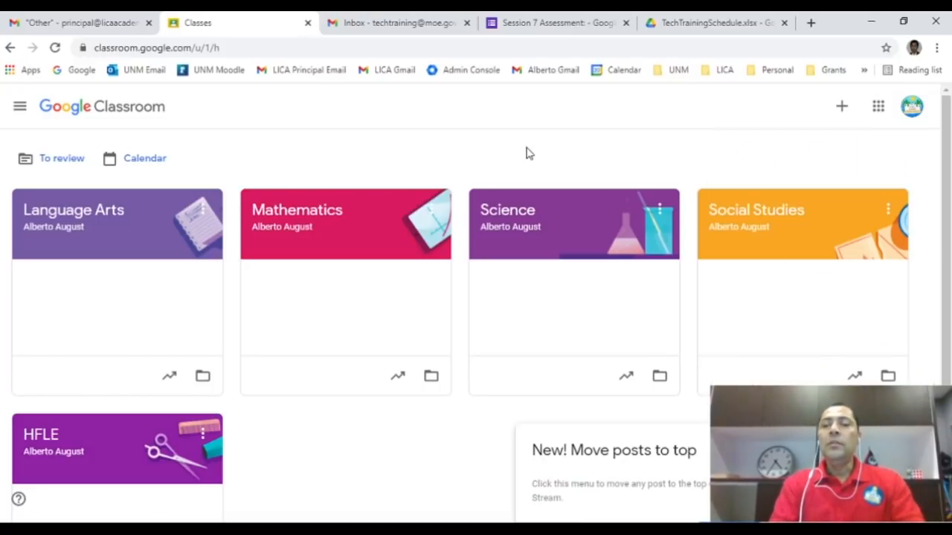
{"action": "mouse_move", "coordinate": [842, 106]}
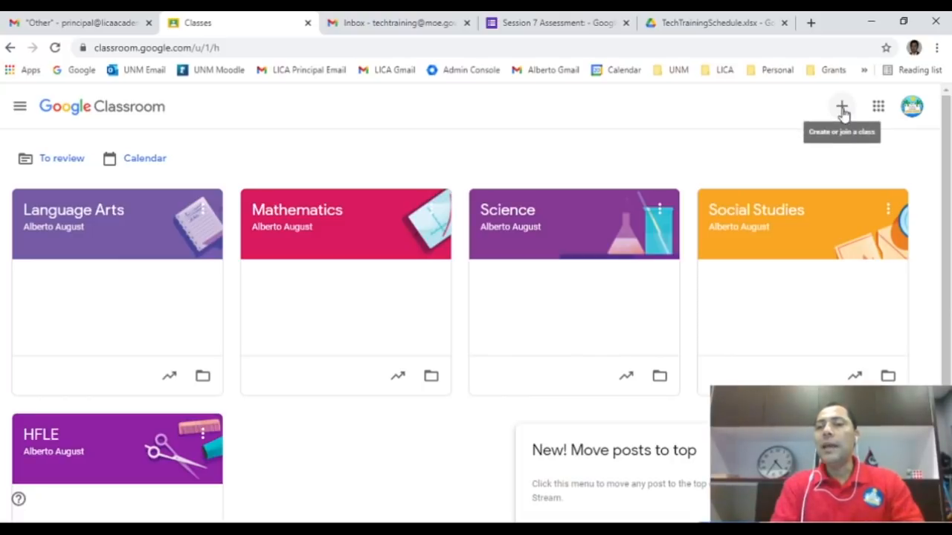
{"action": "left_click", "coordinate": [841, 106]}
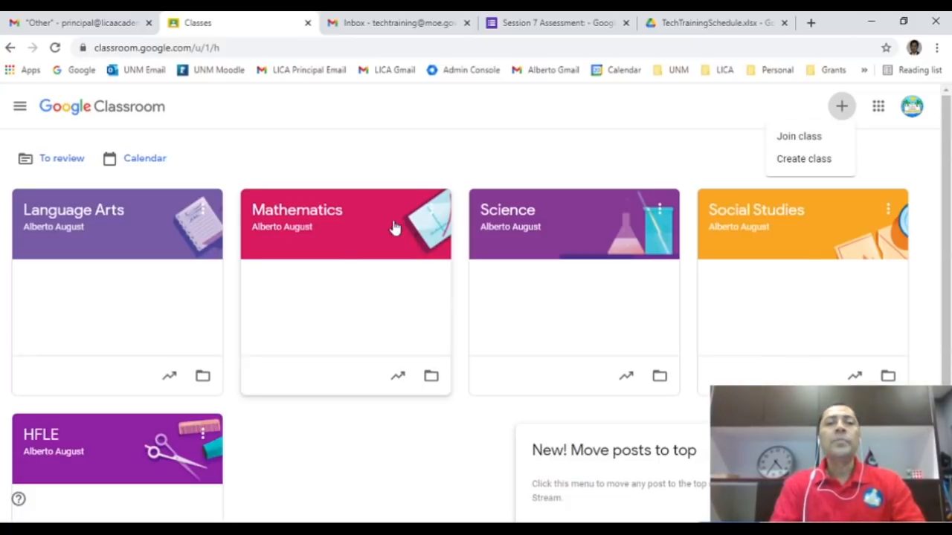
{"action": "mouse_move", "coordinate": [346, 271]}
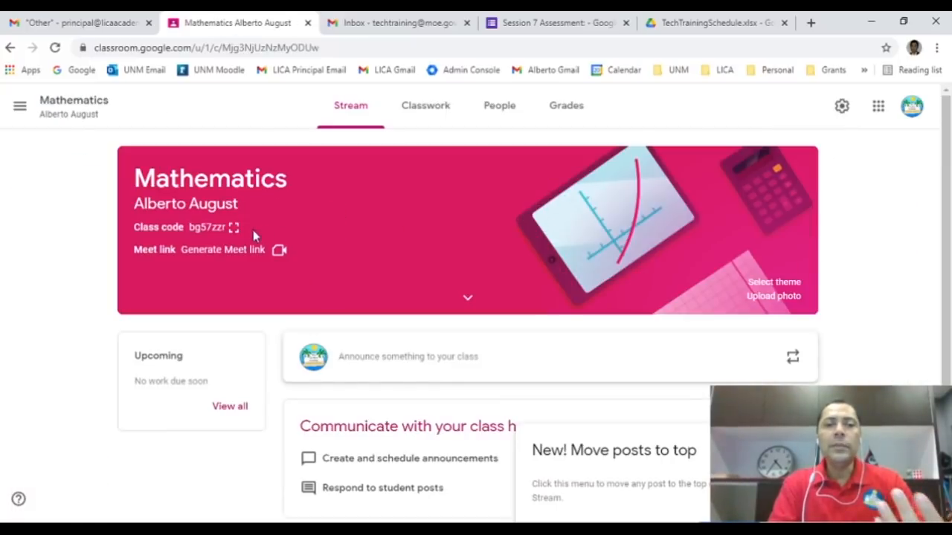
{"action": "left_click", "coordinate": [235, 227]}
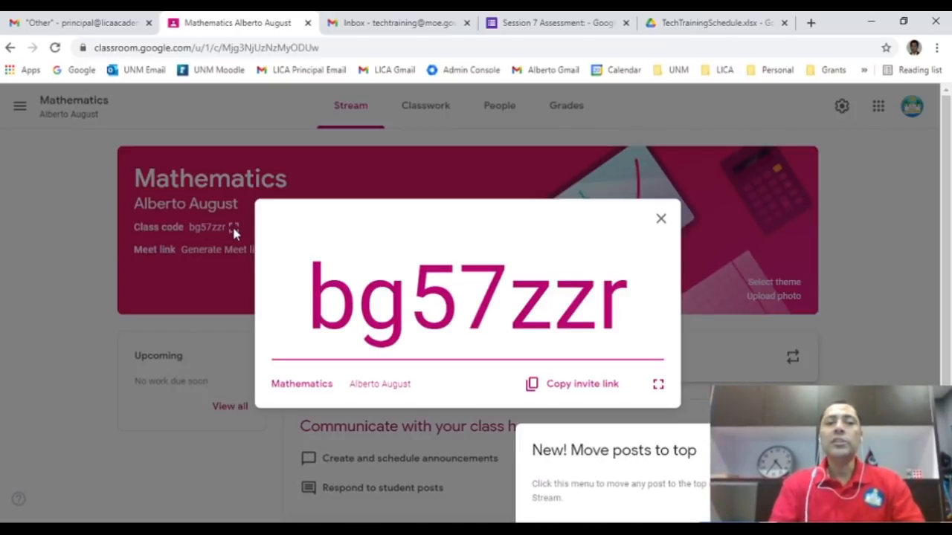
{"action": "left_click", "coordinate": [660, 217]}
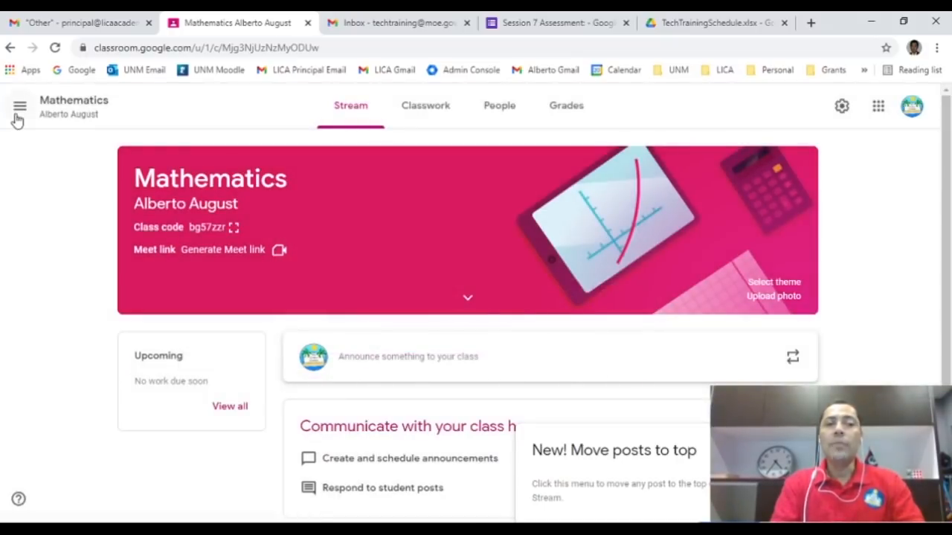
{"action": "left_click", "coordinate": [20, 105]}
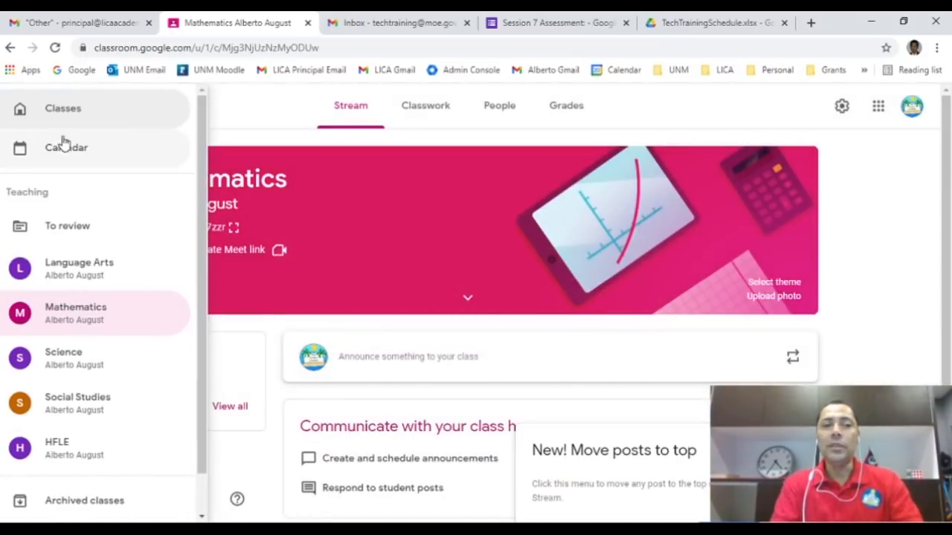
{"action": "left_click", "coordinate": [62, 108]}
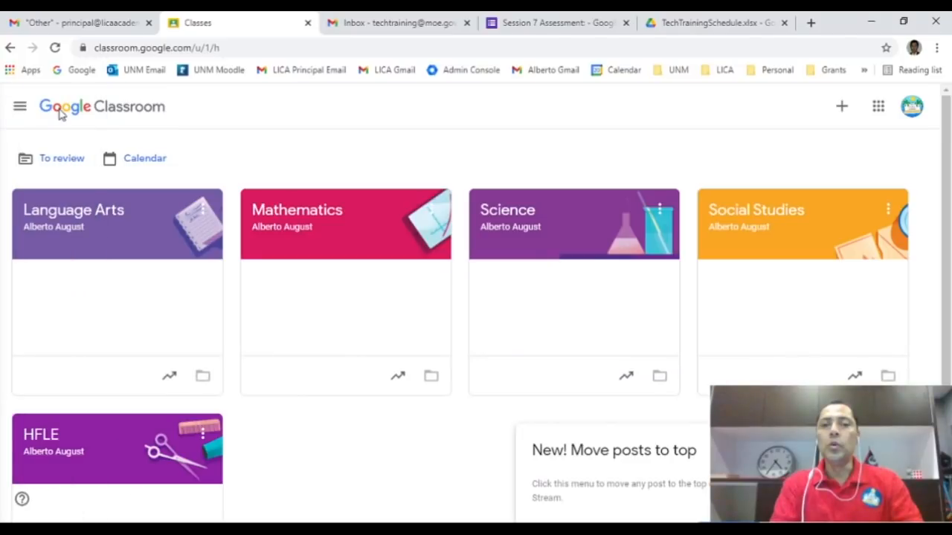
{"action": "mouse_move", "coordinate": [400, 464]}
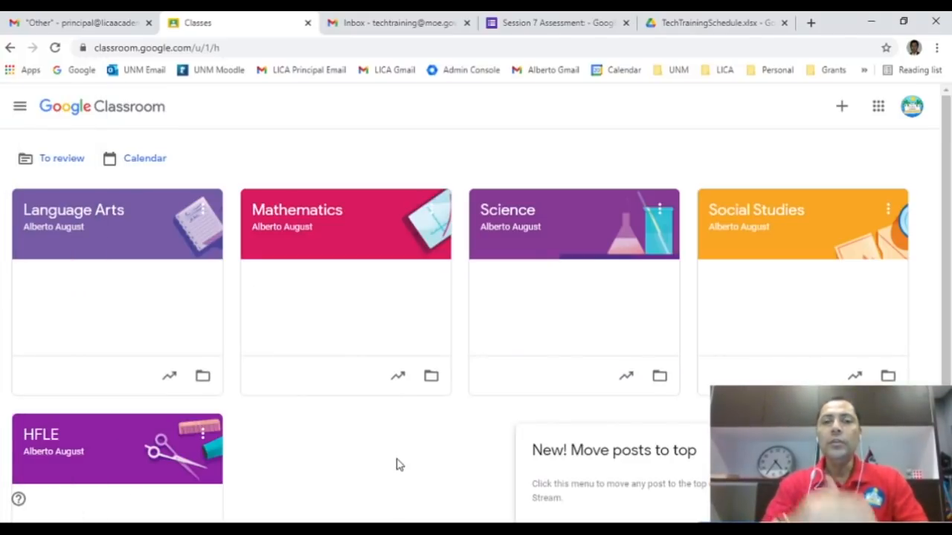